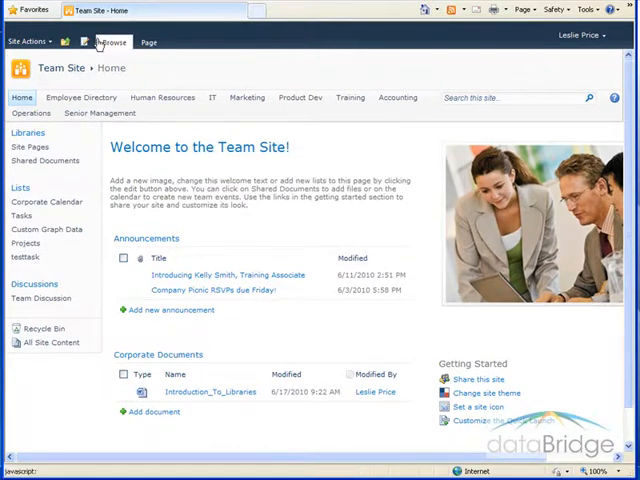
- Go to the Team Site's Site Settings page through the Site Actions menu
click(28, 41)
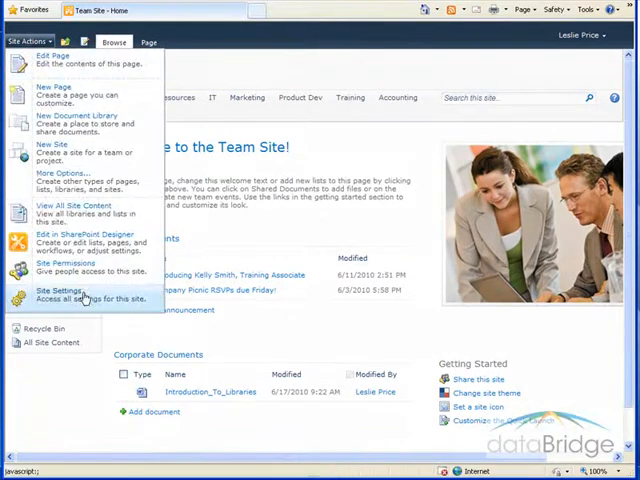
click(60, 293)
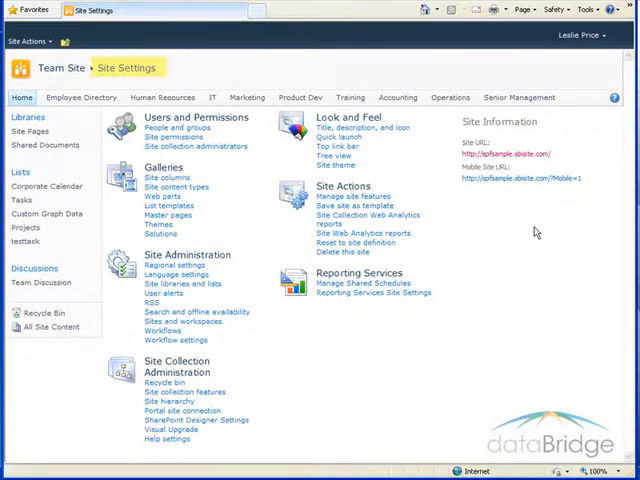
mouse_move(505, 240)
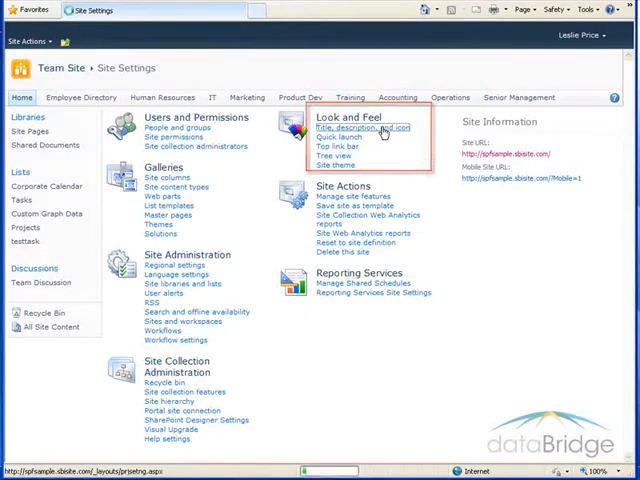
- Enter title 'Viascope Technologies' and description 'Demo site for recording training tutorials'
click(370, 128)
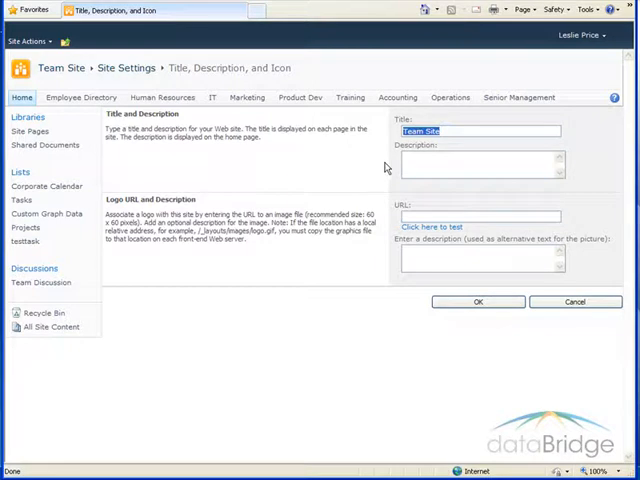
text(Viascope Technologies)
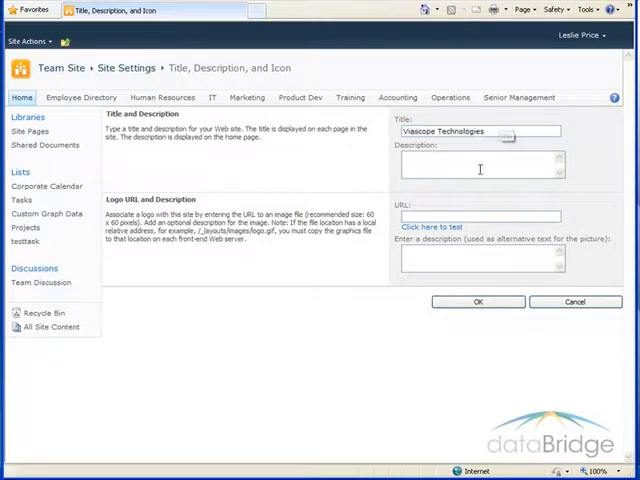
mouse_move(556, 187)
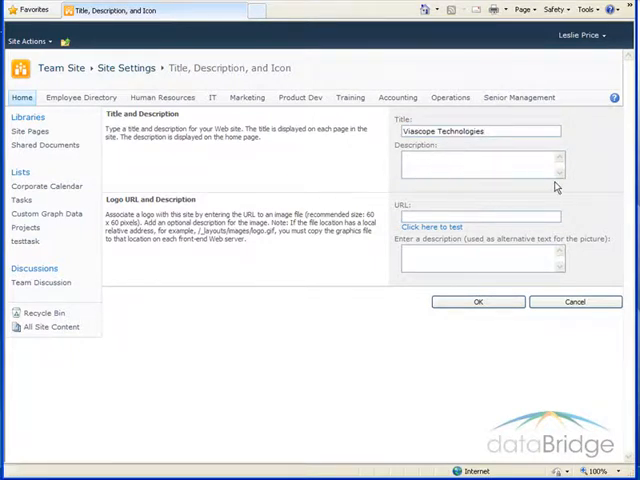
text(Demo site for recording training tutorials)
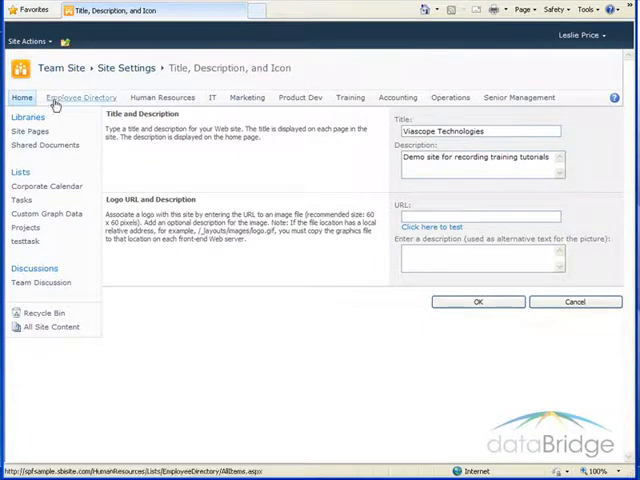
mouse_move(382, 315)
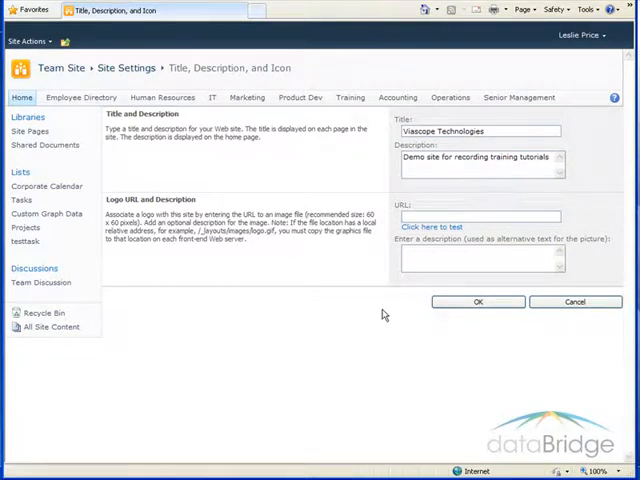
mouse_move(328, 202)
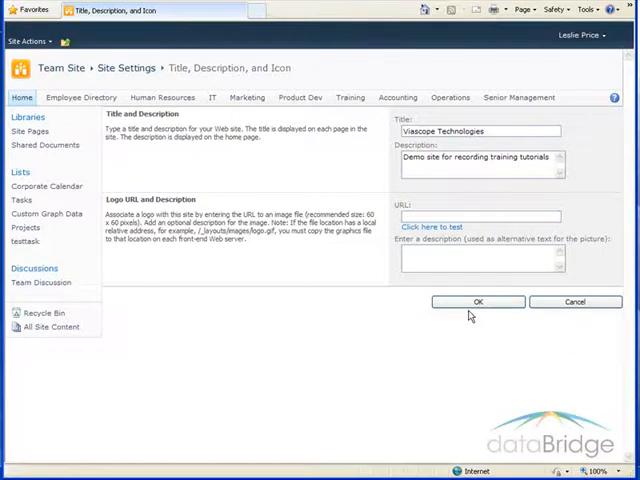
- Confirm the Viascope Technologies title and description with OK
click(477, 301)
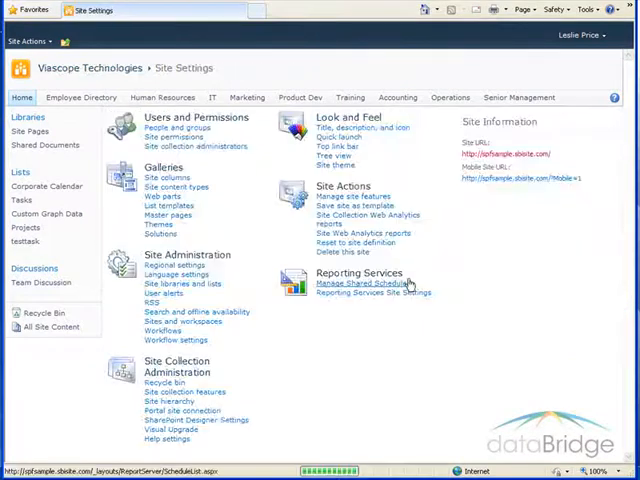
mouse_move(45, 85)
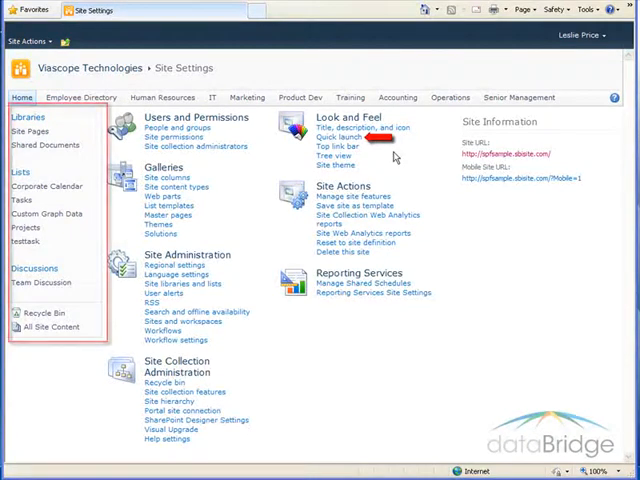
mouse_move(393, 156)
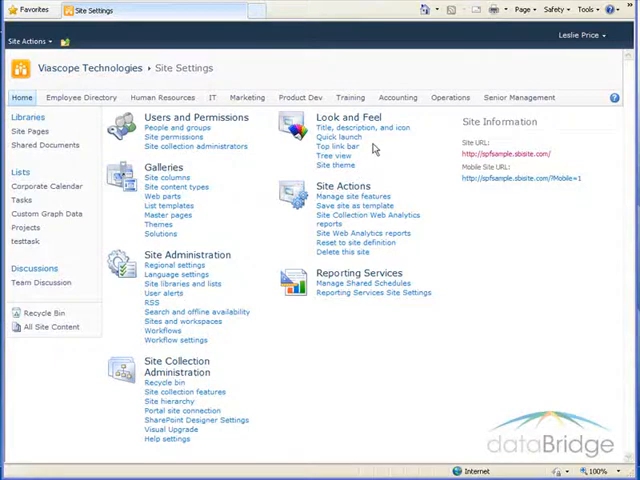
- Rename the Quick Launch 'Lists' heading to 'Resources' and save it
click(346, 137)
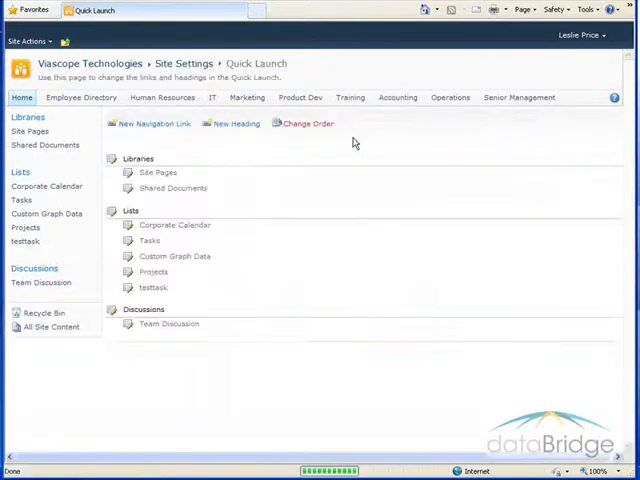
mouse_move(280, 151)
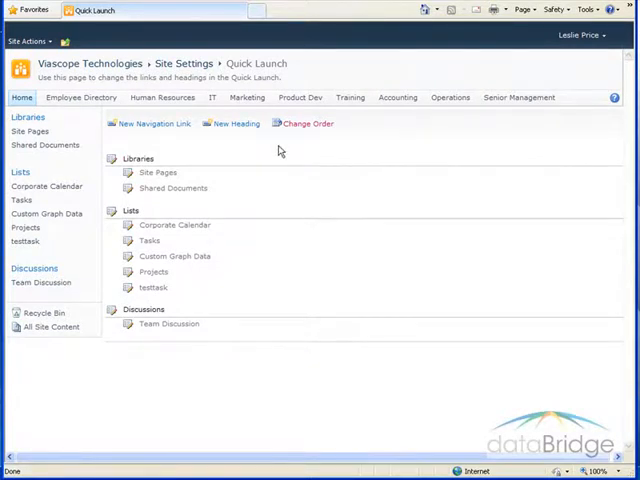
mouse_move(256, 182)
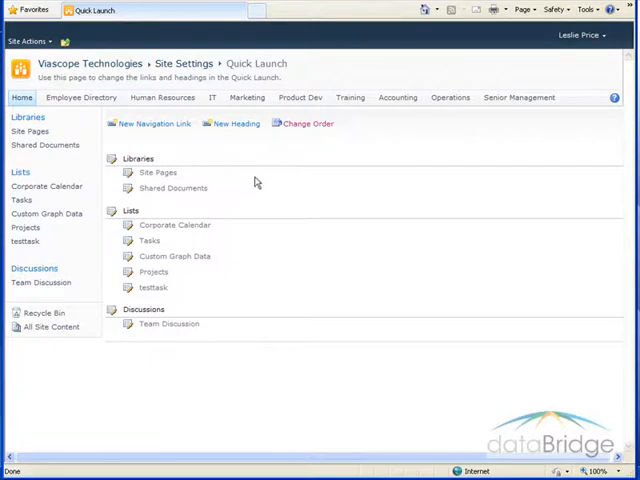
mouse_move(160, 211)
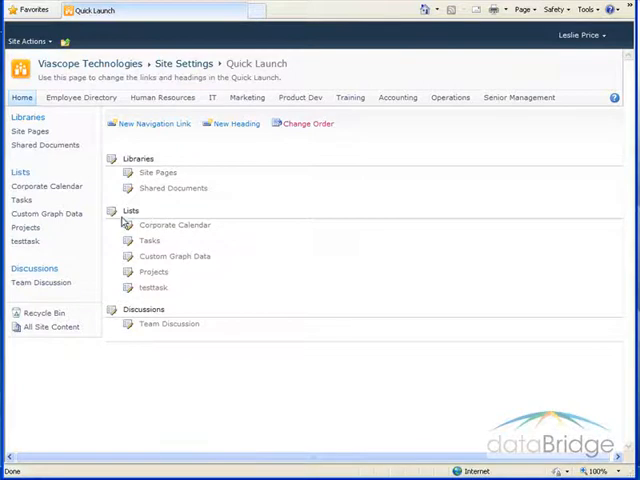
click(130, 210)
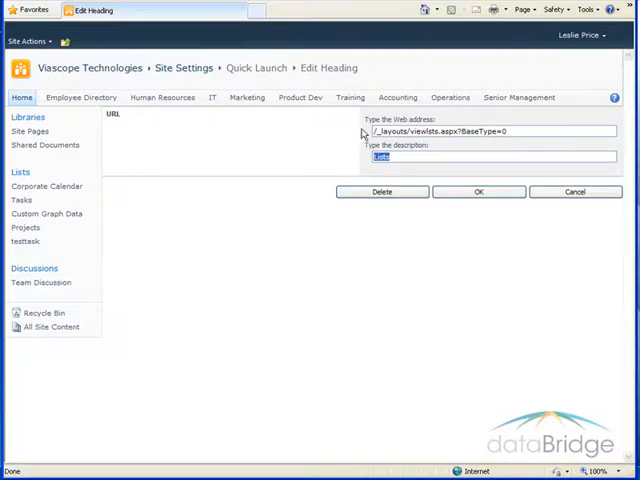
text(Resources)
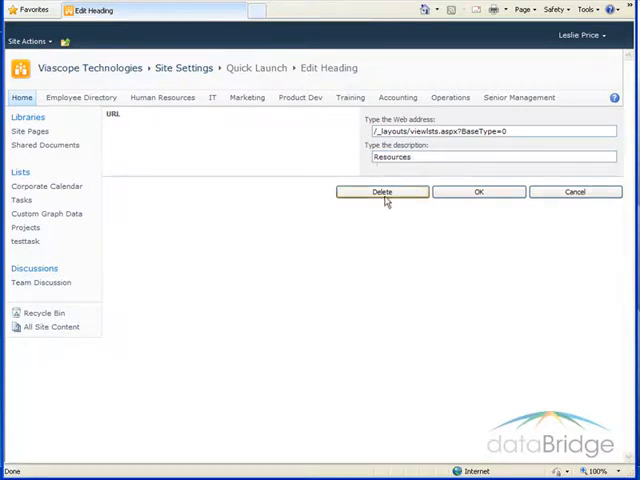
mouse_move(492, 205)
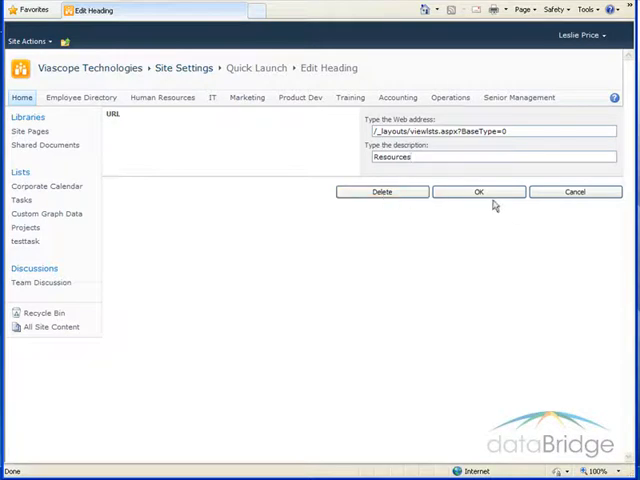
click(478, 192)
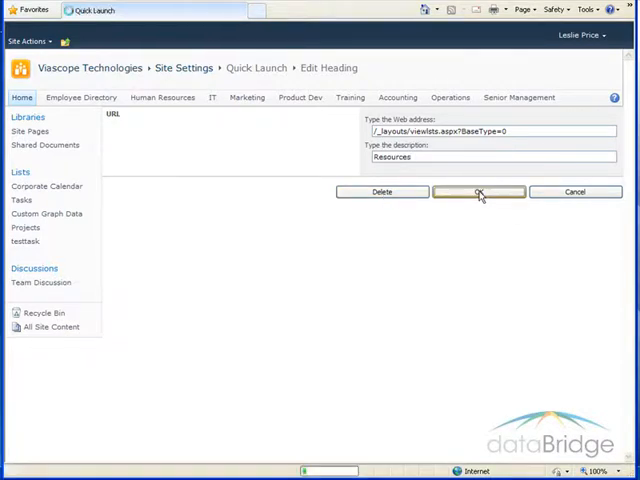
click(478, 192)
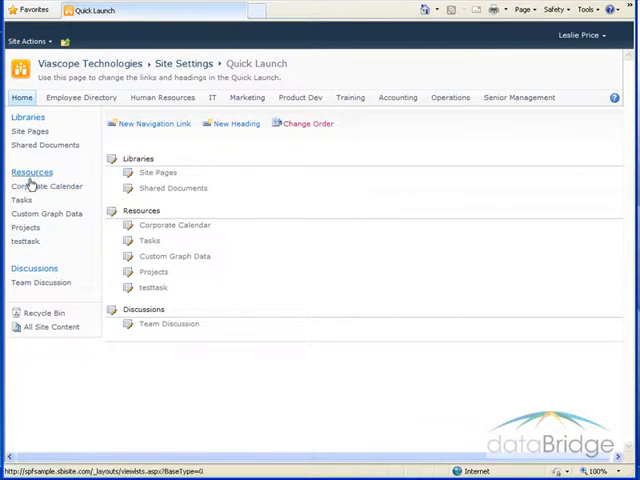
mouse_move(294, 160)
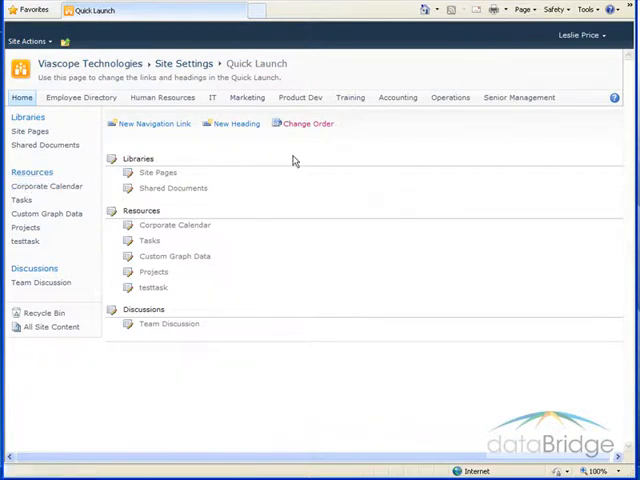
- Set Resources to position 1 in the Quick Launch heading order and save
click(305, 123)
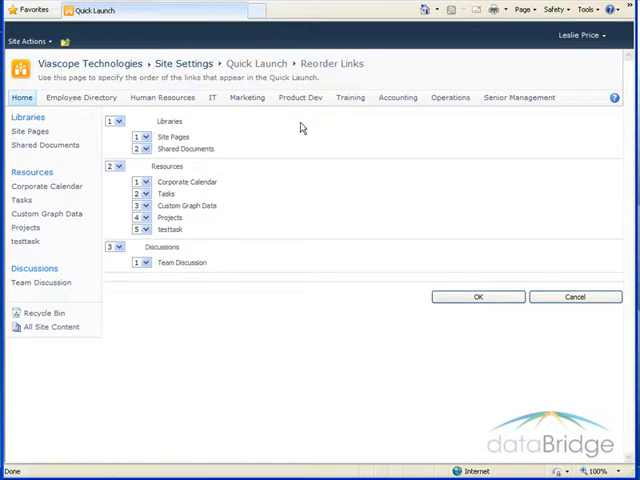
mouse_move(299, 148)
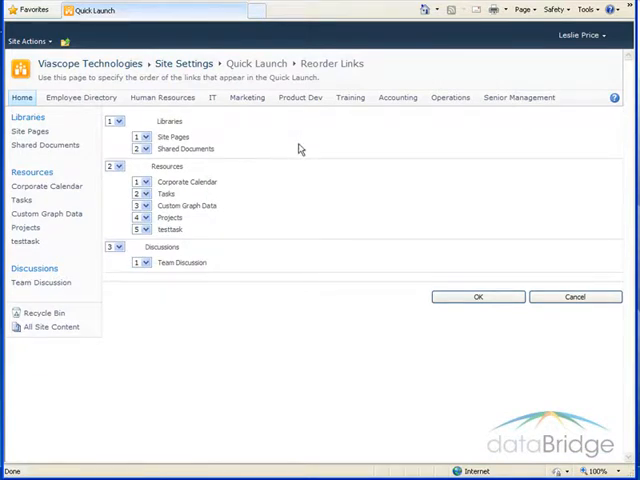
mouse_move(249, 177)
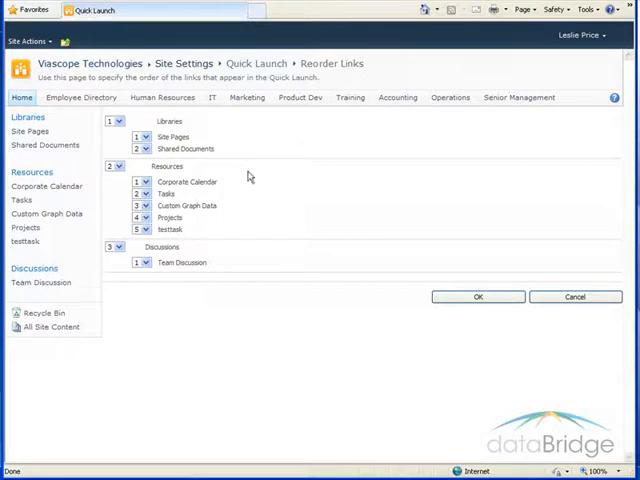
click(116, 166)
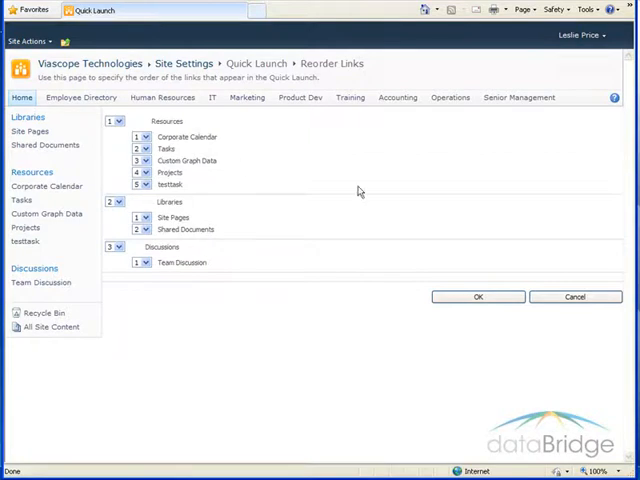
click(477, 296)
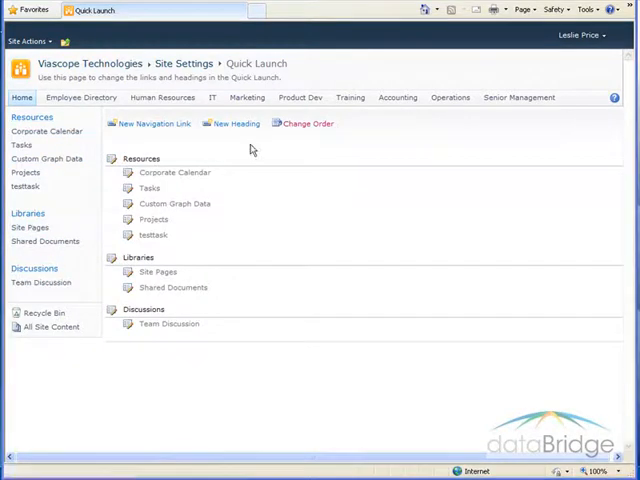
click(30, 41)
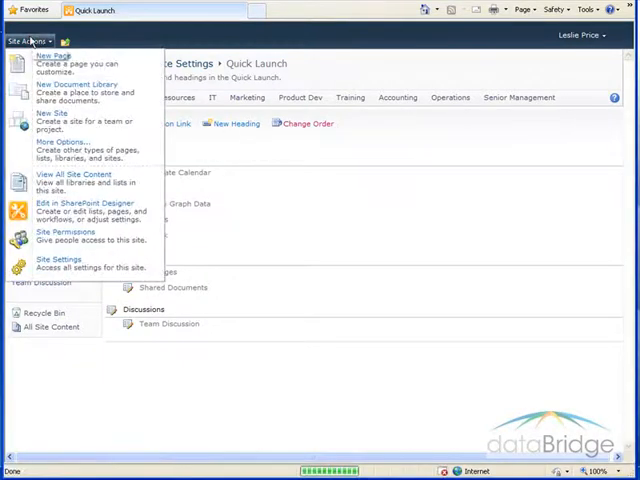
- Open the Top link bar settings and inspect the Employee Directory link, cancelling without changes
click(58, 259)
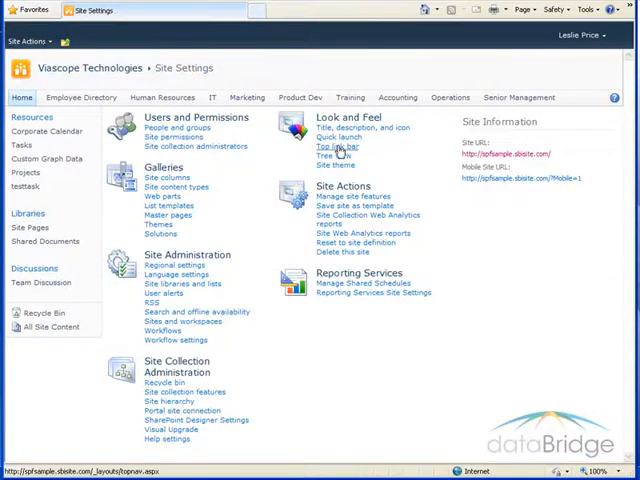
click(341, 145)
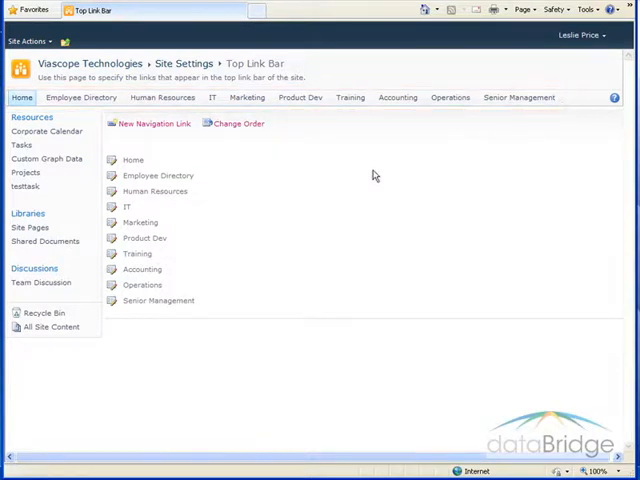
mouse_move(245, 184)
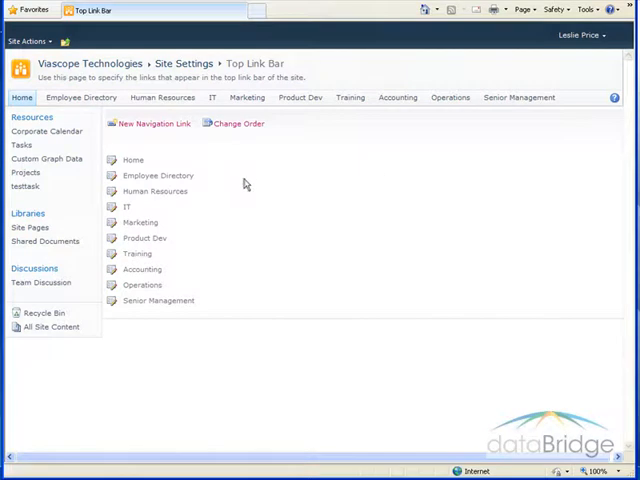
click(158, 175)
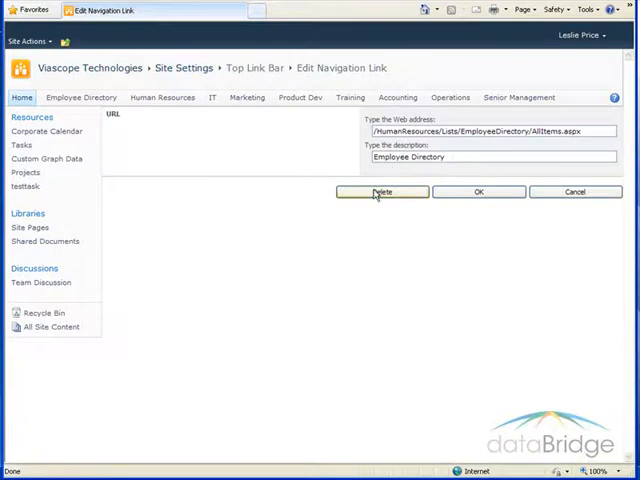
click(382, 191)
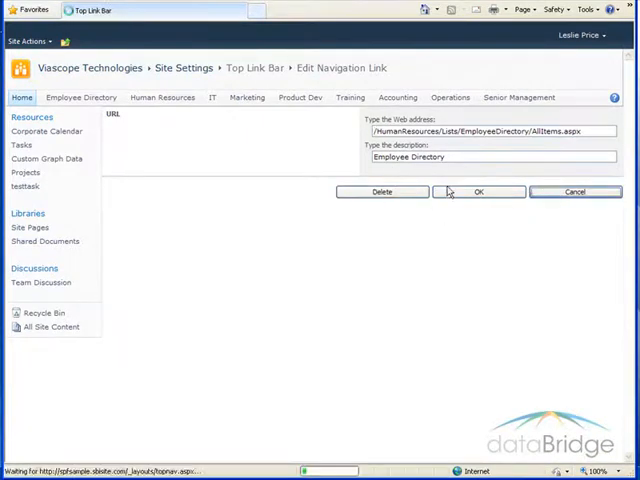
click(478, 191)
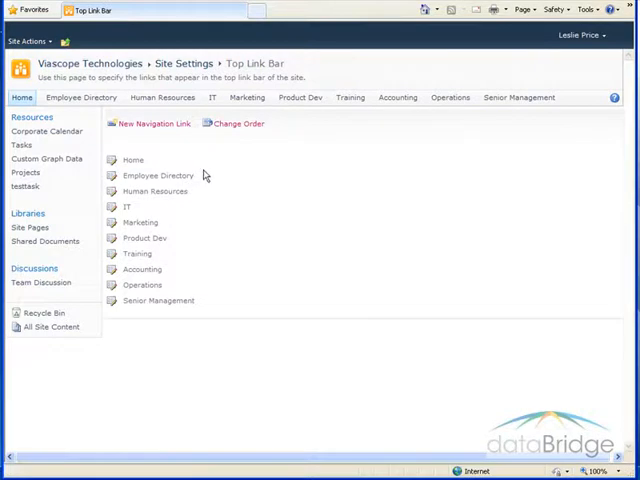
mouse_move(225, 165)
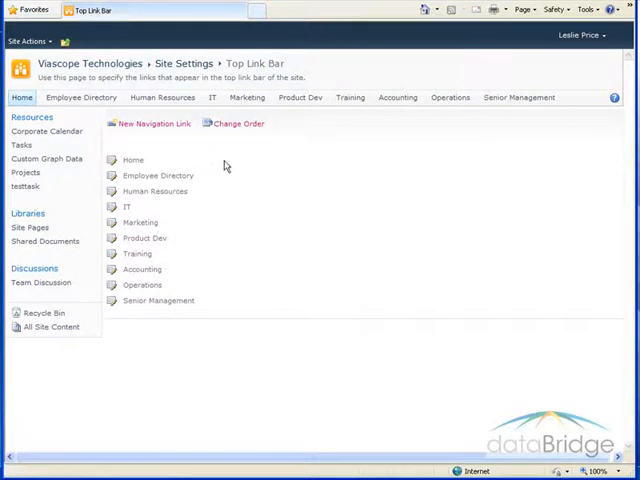
mouse_move(124, 143)
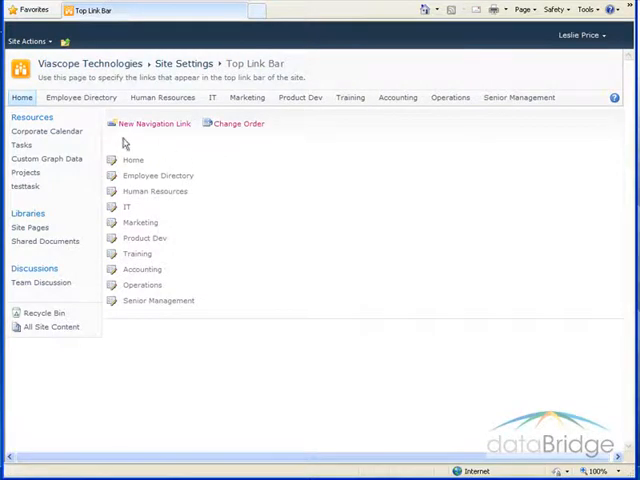
mouse_move(81, 97)
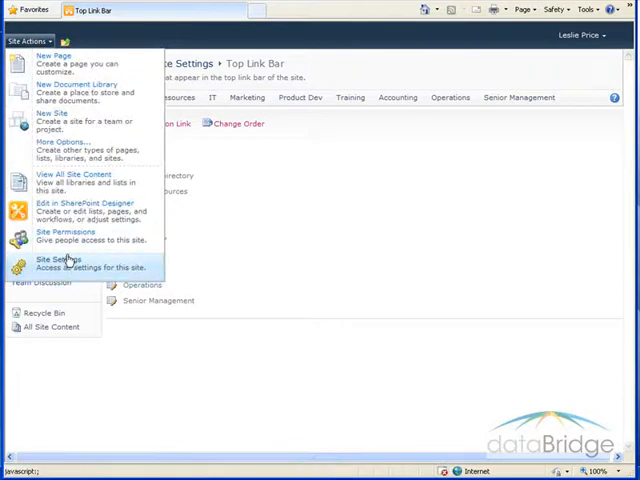
- Check Enable Tree View in the Tree view settings and save
click(55, 263)
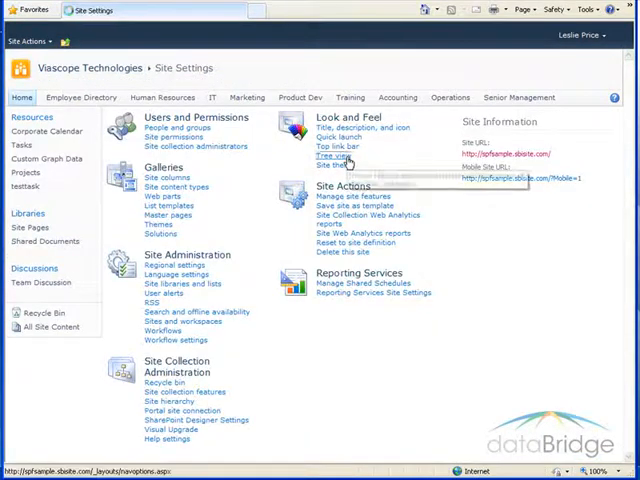
click(334, 155)
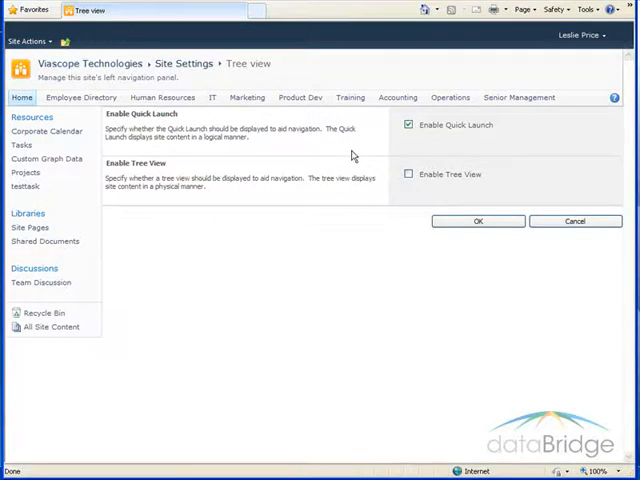
mouse_move(380, 184)
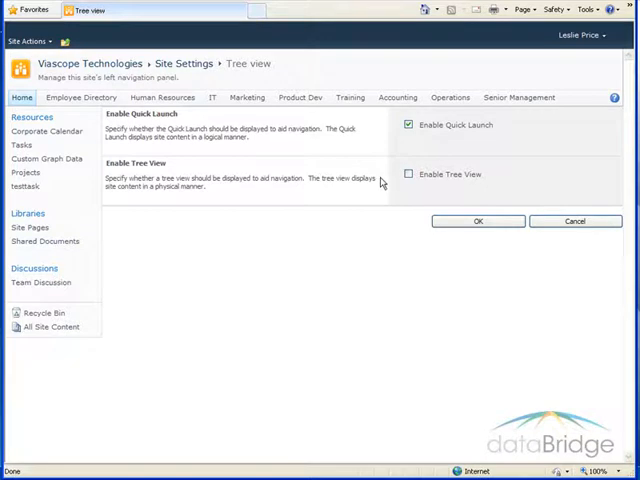
mouse_move(392, 135)
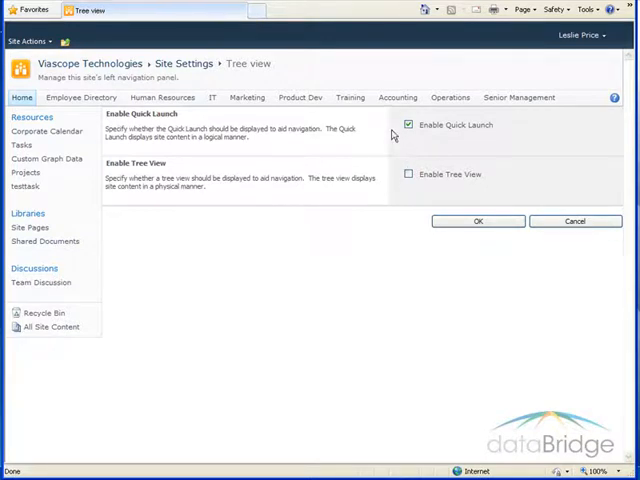
mouse_move(422, 143)
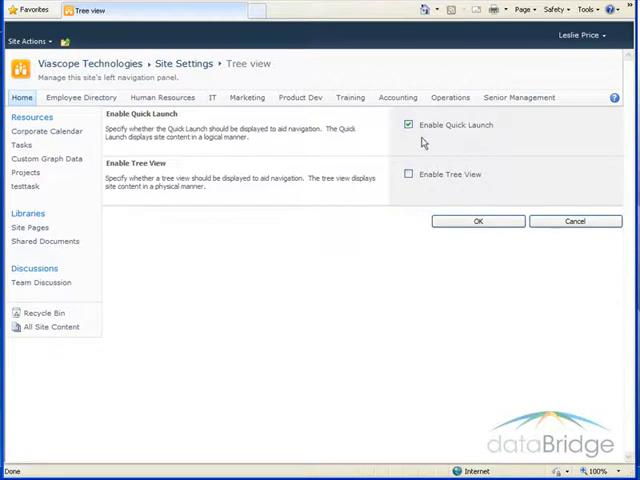
mouse_move(487, 142)
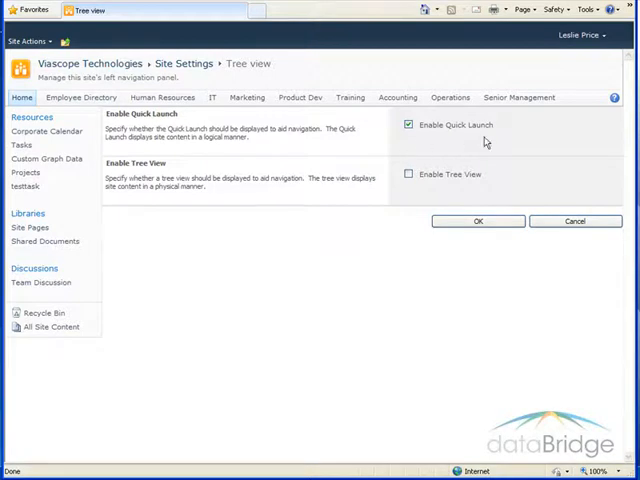
mouse_move(344, 155)
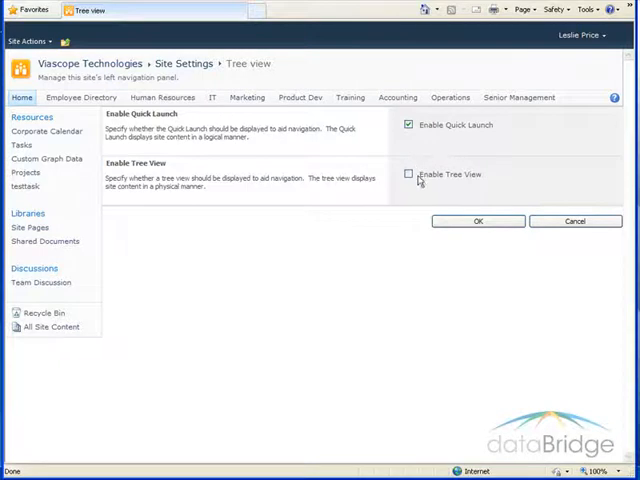
click(408, 174)
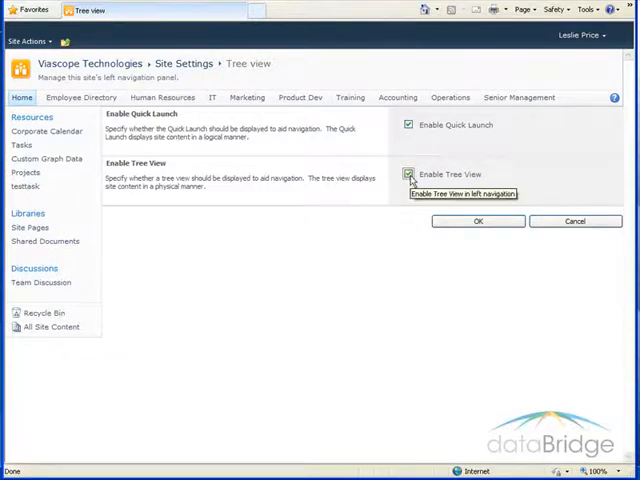
click(477, 221)
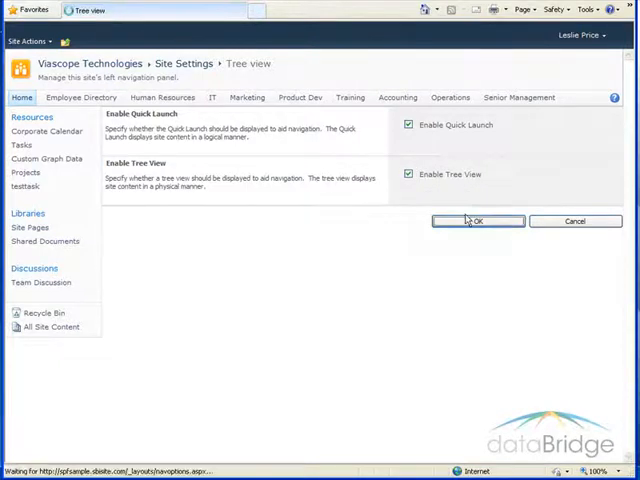
click(477, 221)
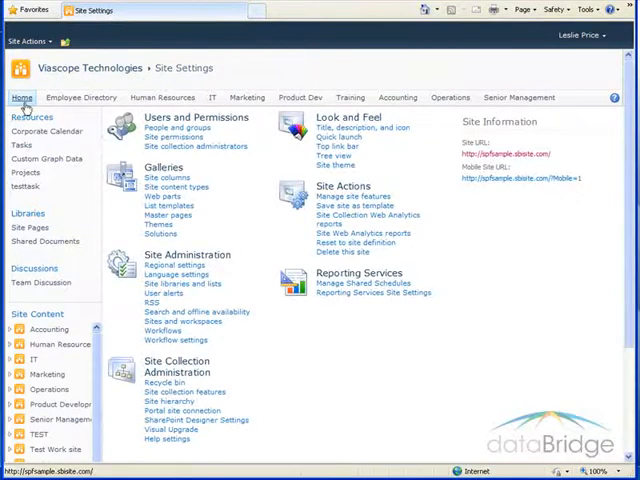
- On the home page, expand and collapse the IT subsite in the Site Content tree
click(22, 97)
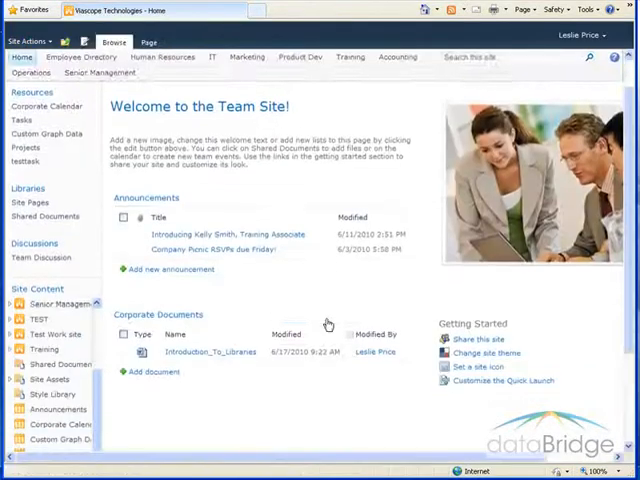
scroll(down, 3)
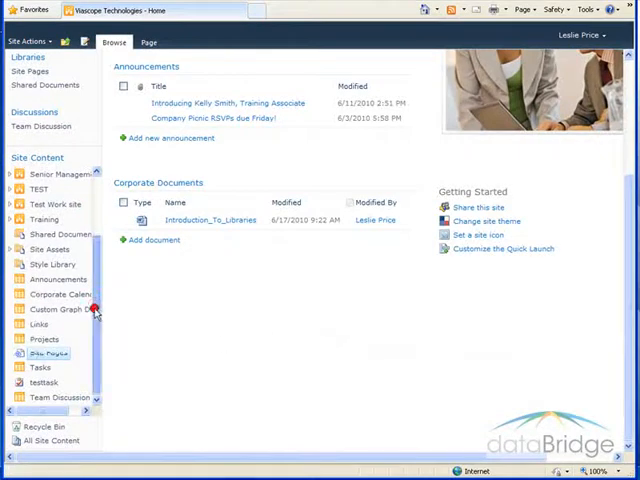
scroll(up, 3)
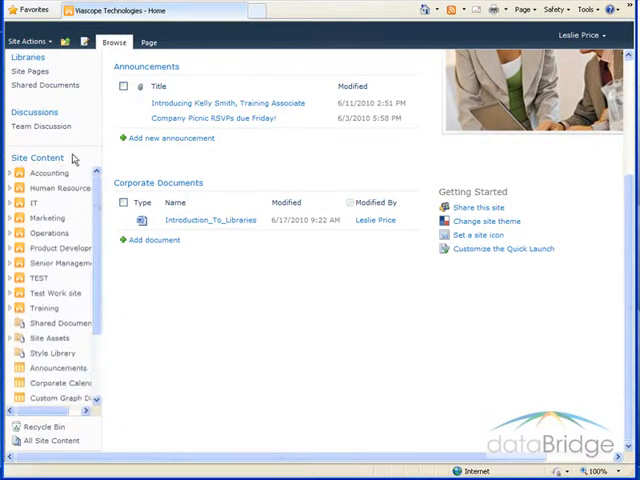
mouse_move(95, 302)
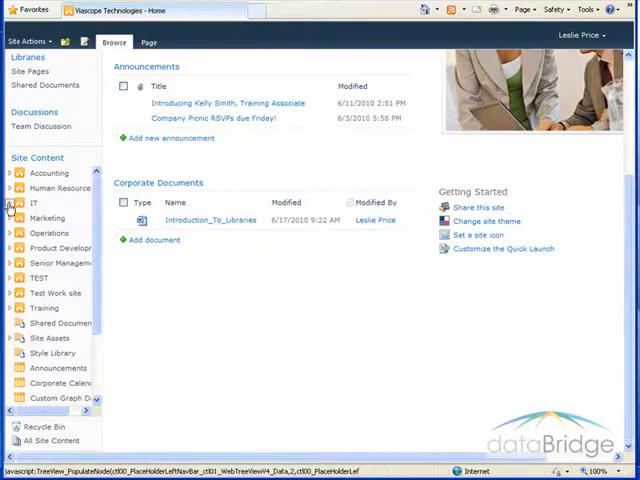
click(10, 203)
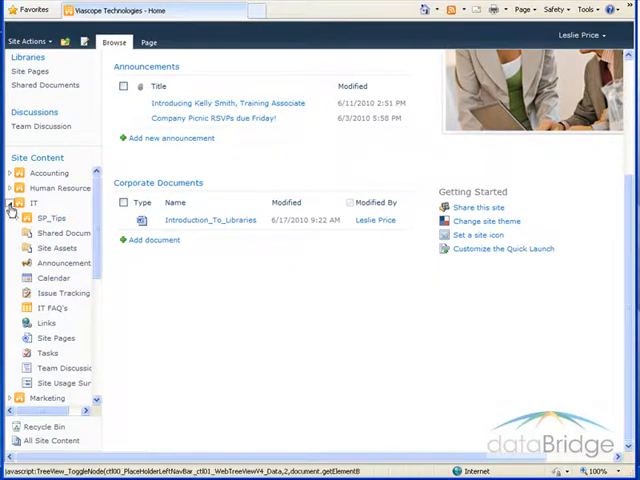
click(9, 202)
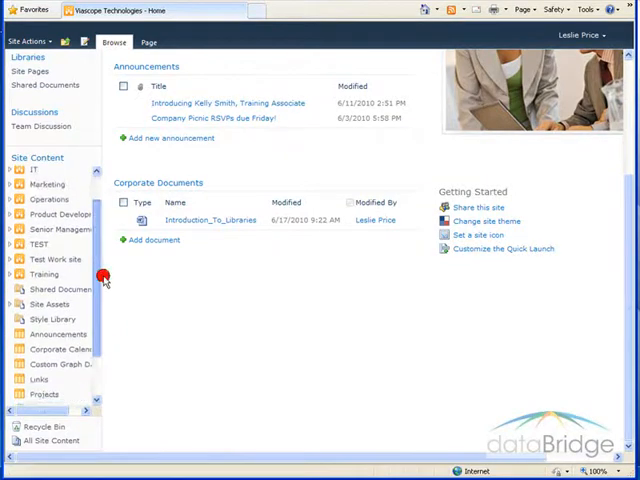
scroll(down, 3)
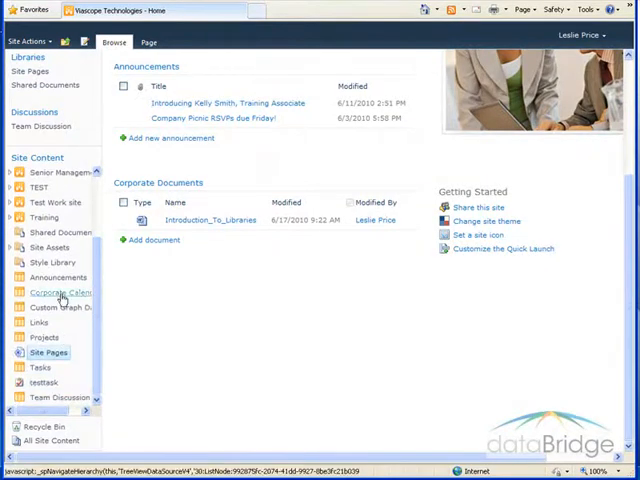
mouse_move(58, 232)
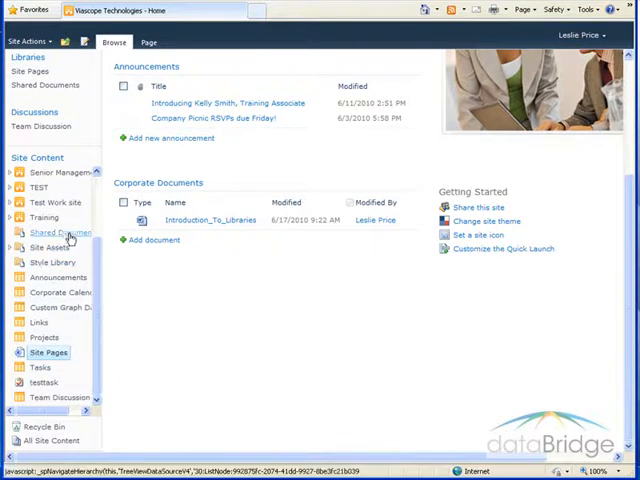
mouse_move(180, 300)
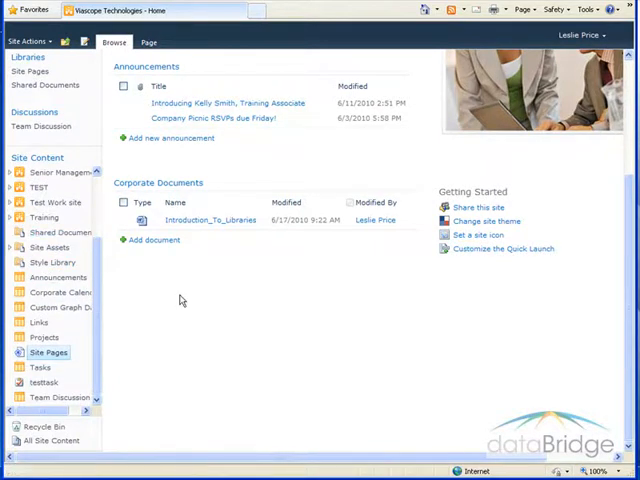
mouse_move(189, 293)
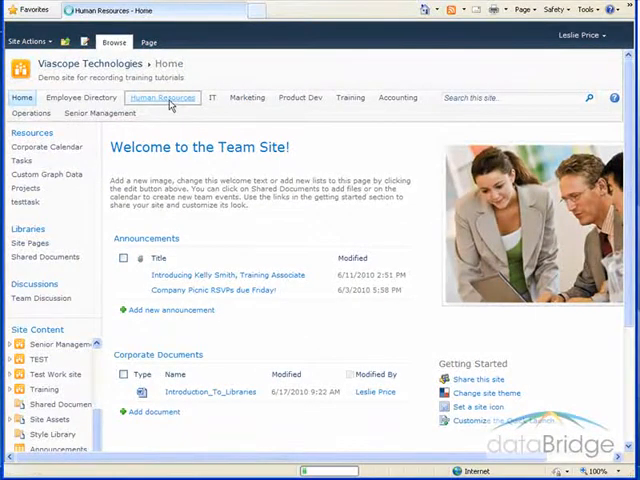
- Uncheck Enable Tree View in the top-level site's Tree view settings and save
click(162, 97)
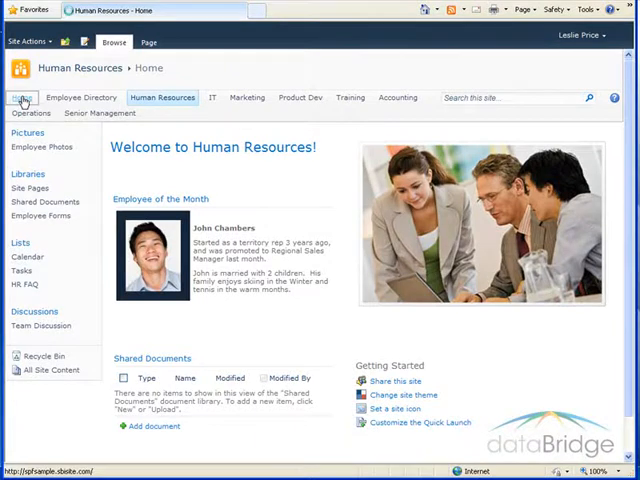
click(28, 41)
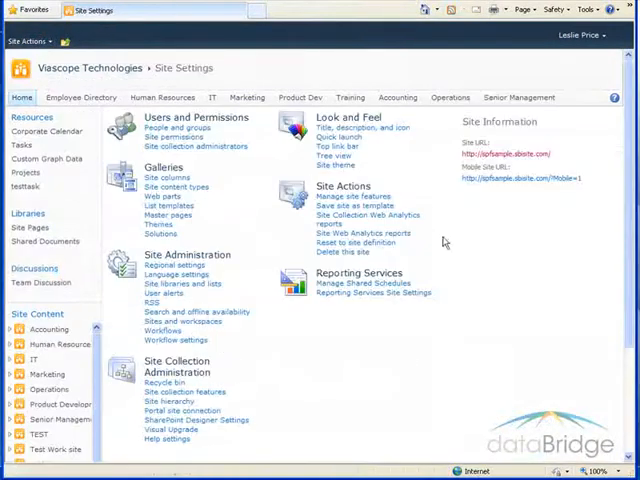
click(335, 163)
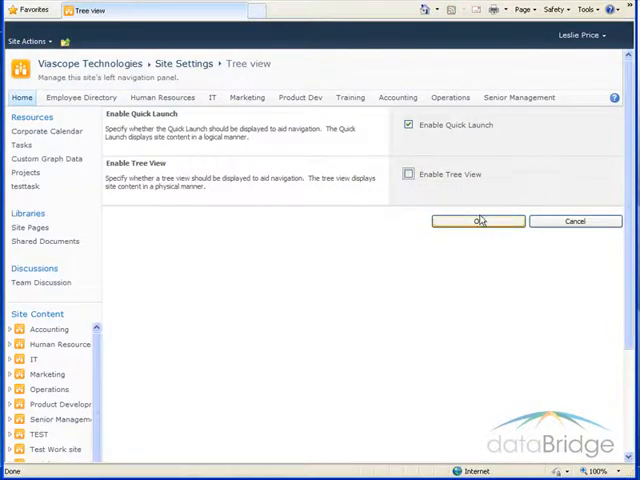
click(477, 221)
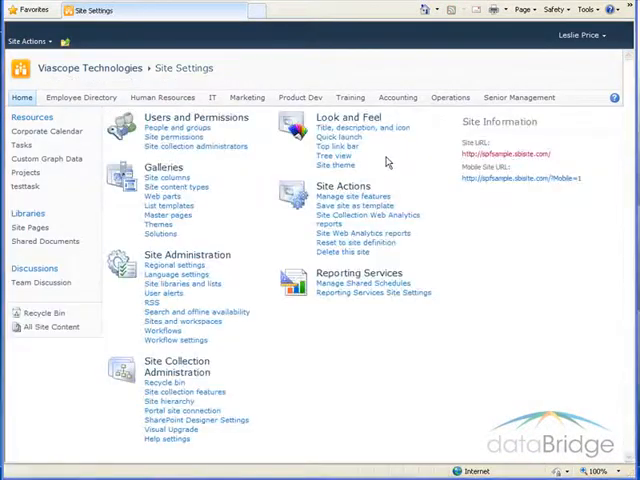
mouse_move(335, 165)
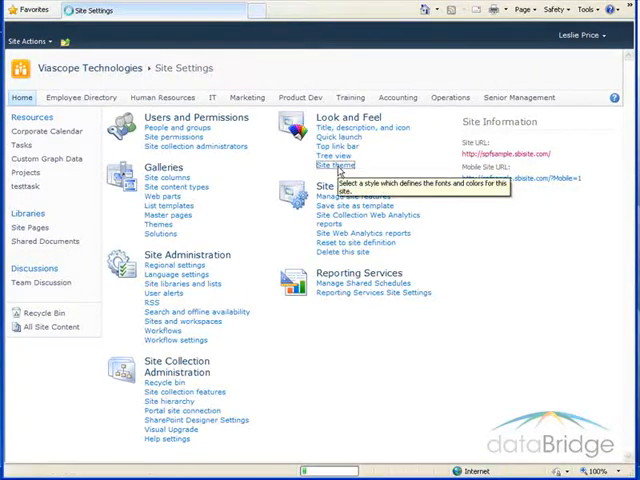
- Preview the Construct and Laminate themes, then apply Laminate
click(332, 167)
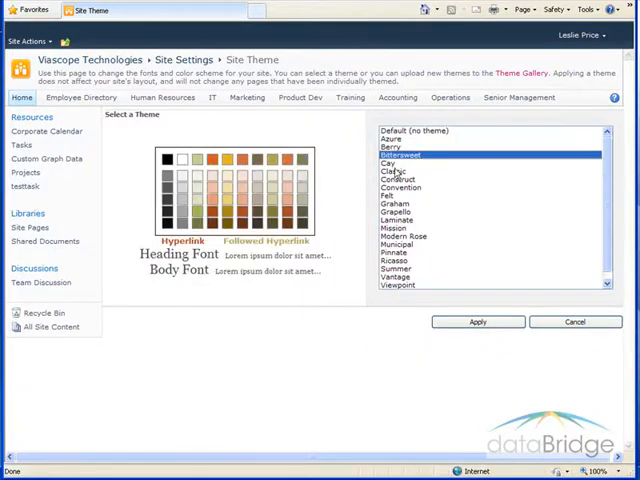
click(398, 179)
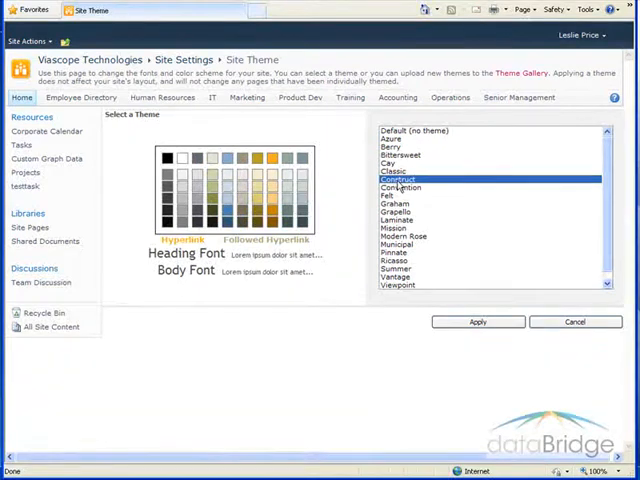
click(392, 203)
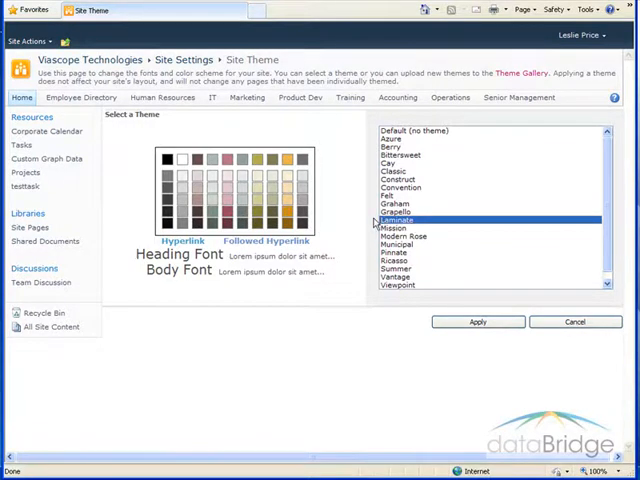
click(478, 321)
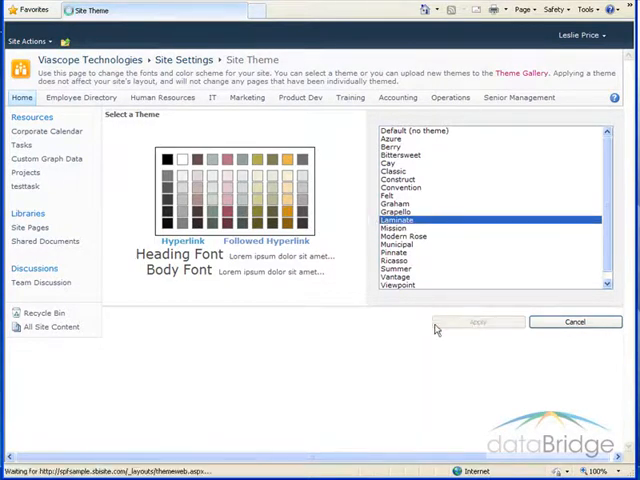
mouse_move(198, 355)
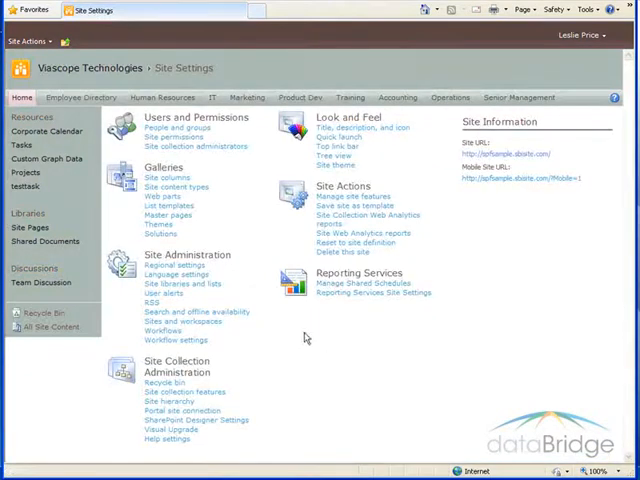
click(22, 97)
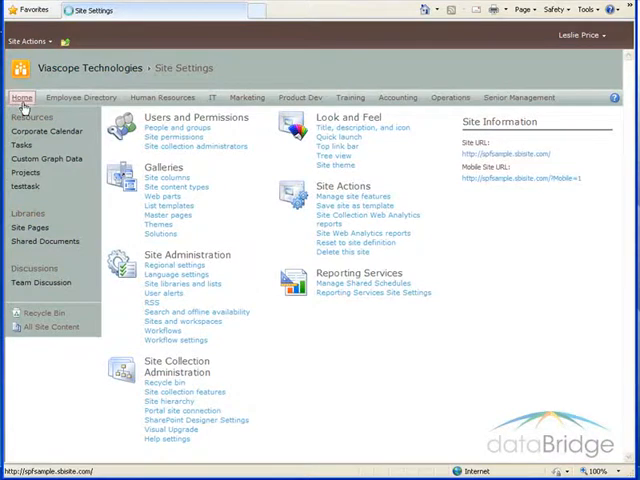
click(22, 98)
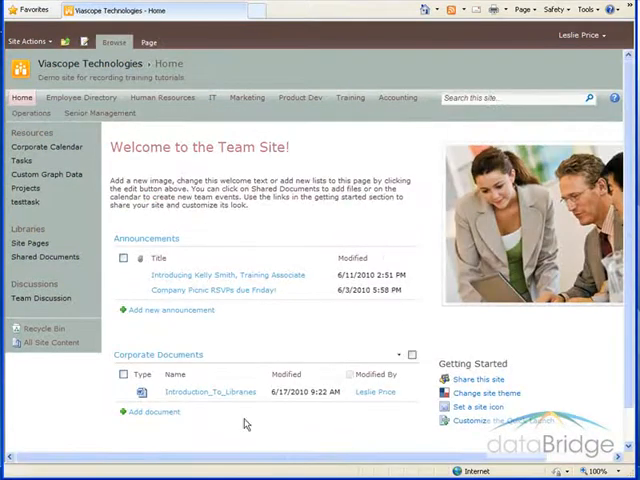
mouse_move(334, 143)
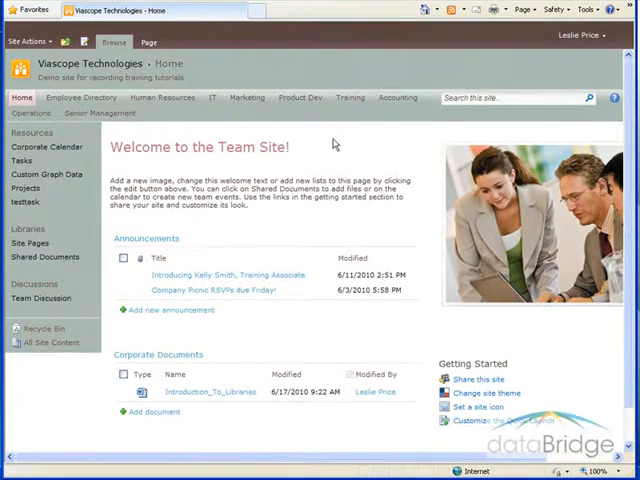
mouse_move(52, 130)
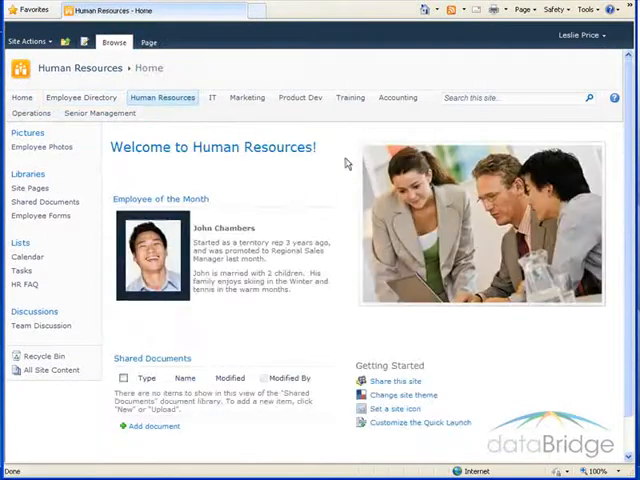
mouse_move(338, 187)
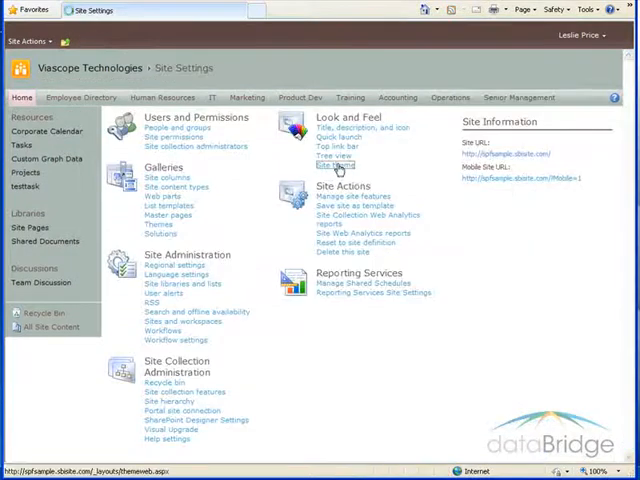
mouse_move(333, 165)
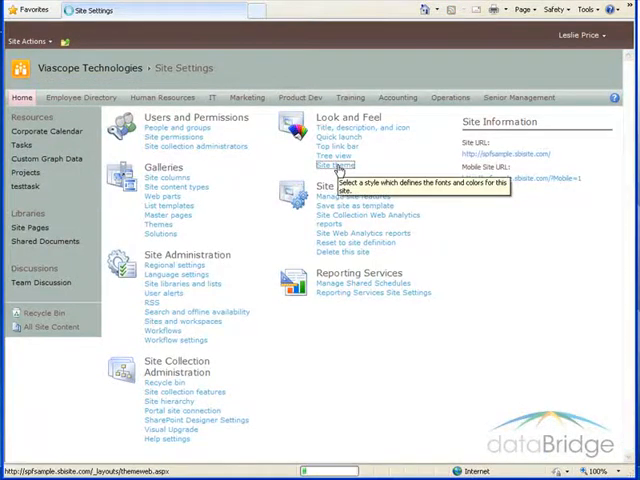
- Reset the site theme to Default (no theme) and apply it
click(331, 164)
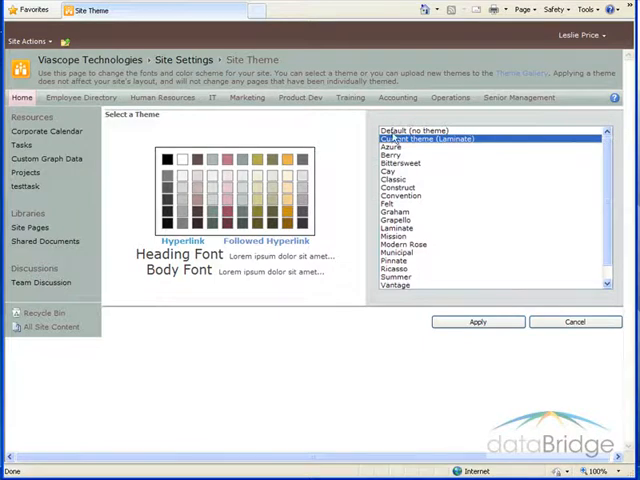
click(417, 130)
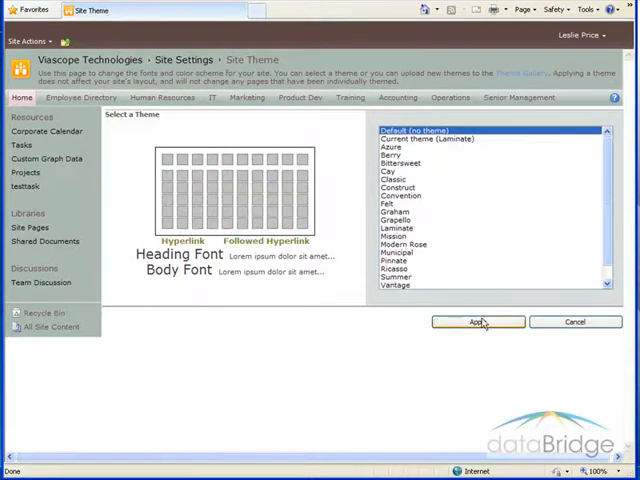
click(477, 321)
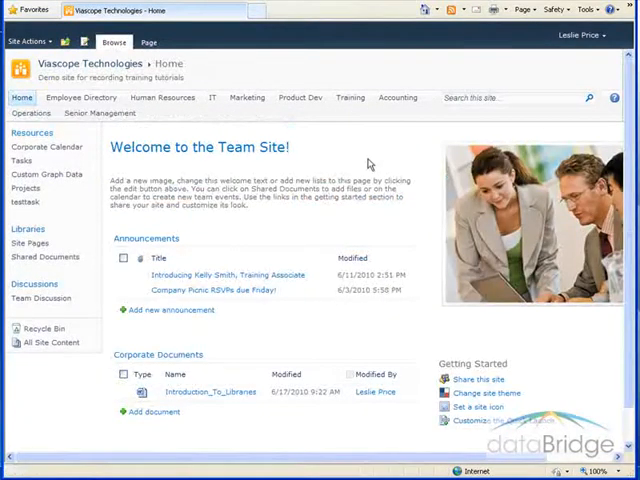
- Open the Site columns gallery from Site Actions > Site Settings
click(28, 41)
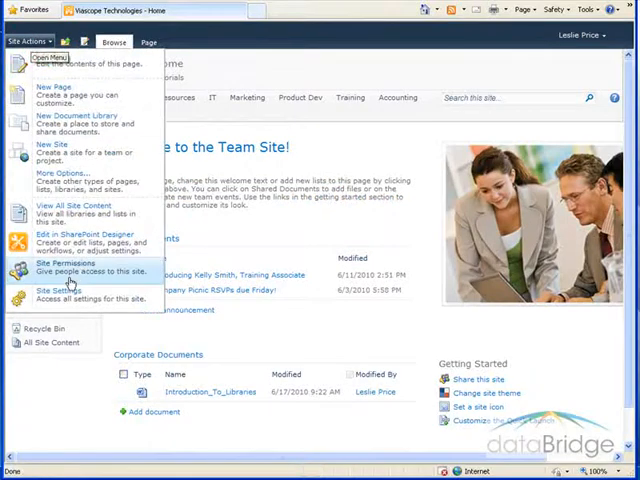
click(56, 289)
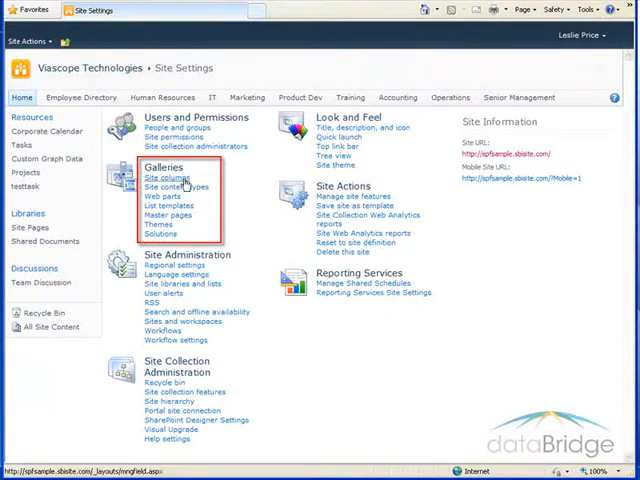
click(164, 178)
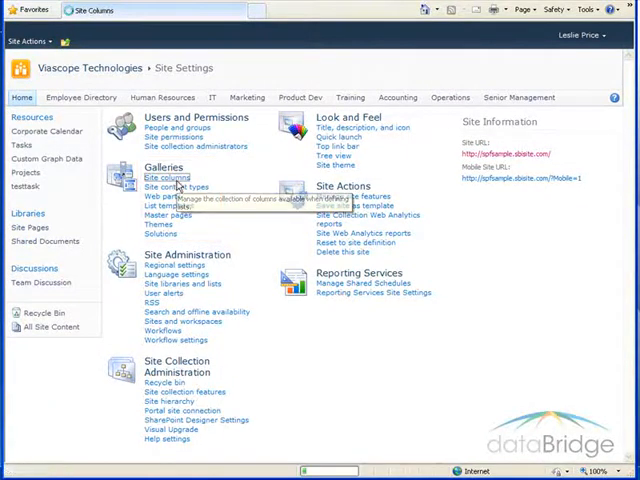
click(159, 178)
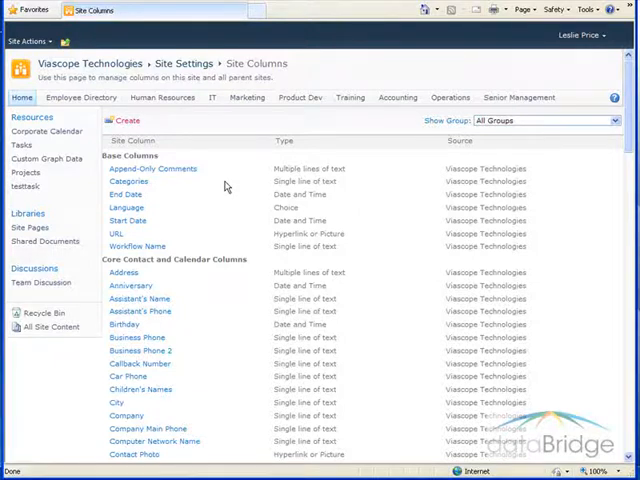
mouse_move(240, 198)
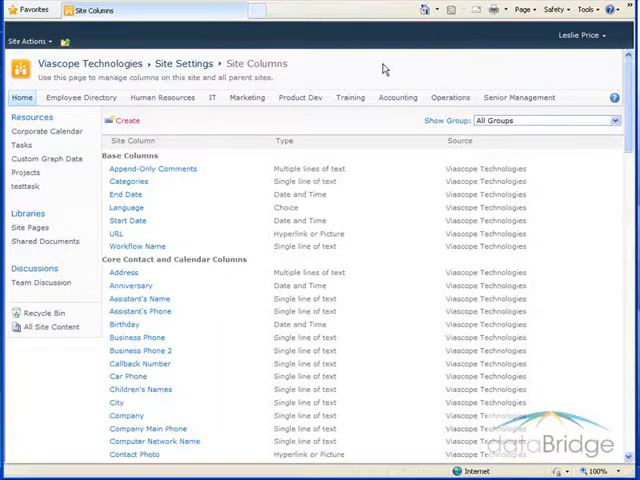
mouse_move(324, 75)
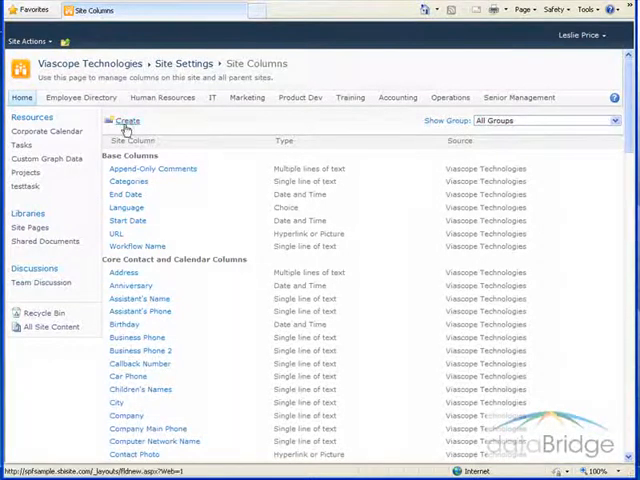
mouse_move(127, 120)
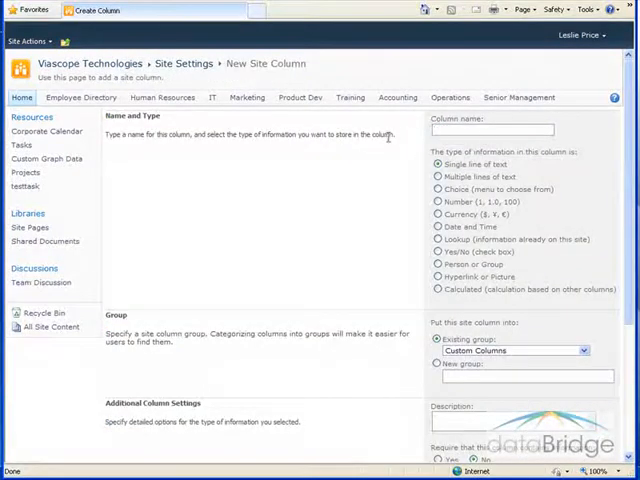
- Create the Office Location choice column: Asheville, Charlotte, Raleigh, defaulting to Asheville
text(Office Location)
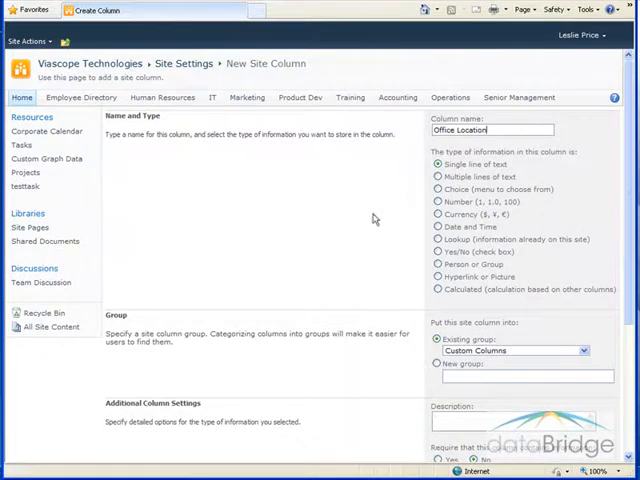
click(438, 189)
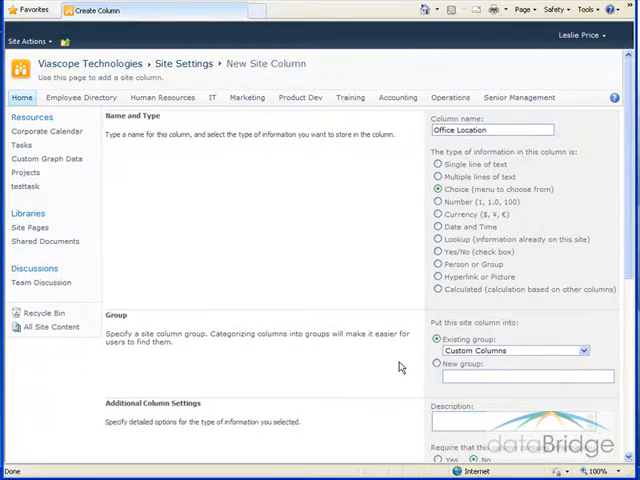
mouse_move(389, 349)
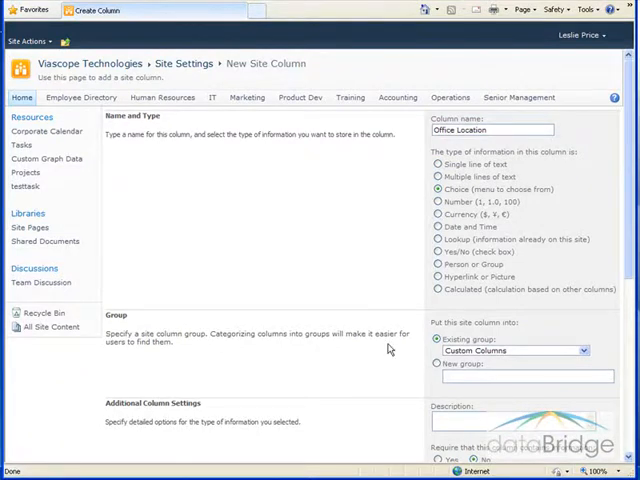
scroll(down, 3)
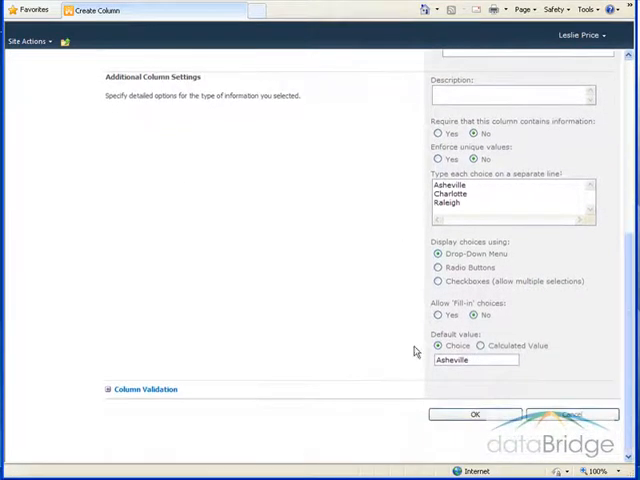
triple_click(475, 359)
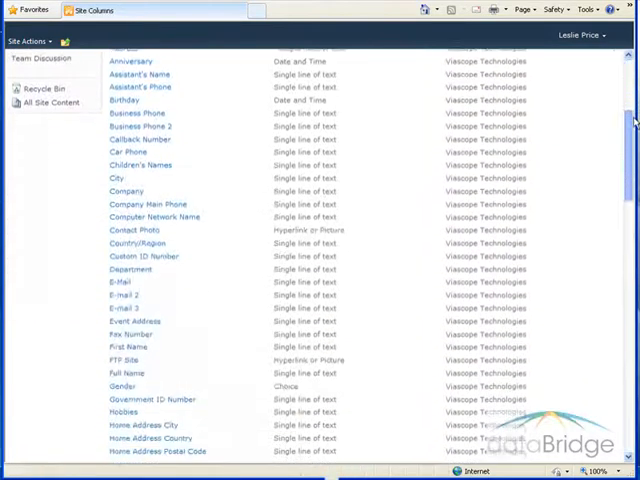
- Scroll to Custom Columns and find the Office Location choice column
scroll(down, 3)
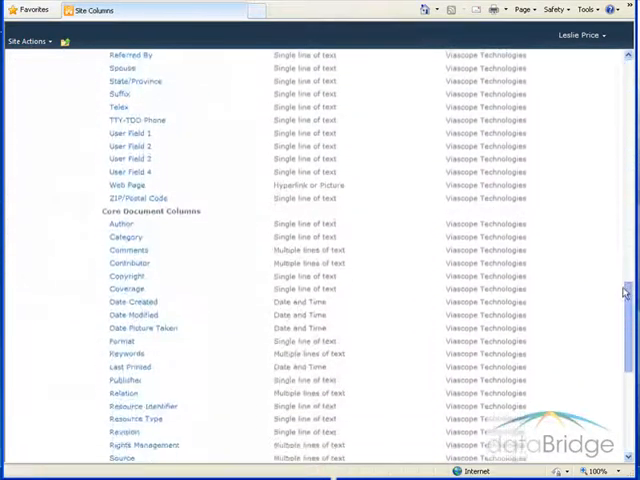
scroll(down, 3)
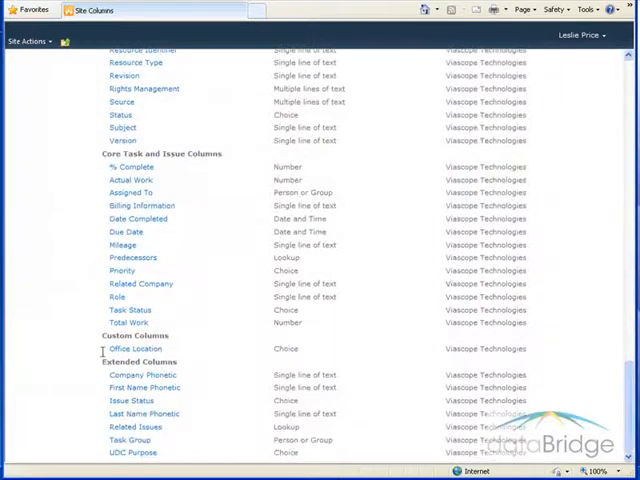
mouse_move(170, 358)
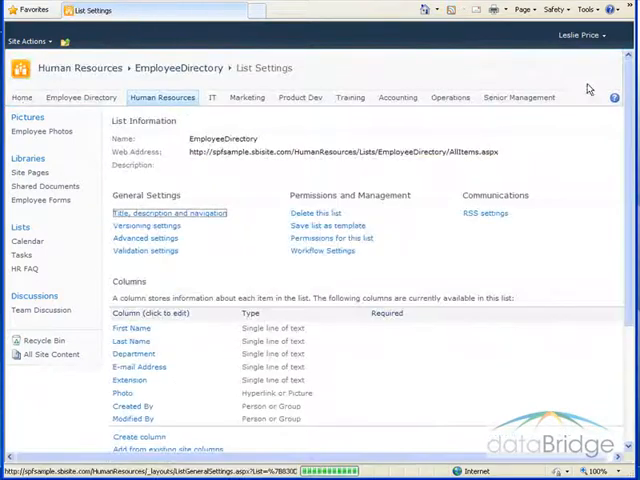
- Add the existing Office Location site column from Custom Columns to the list
scroll(down, 3)
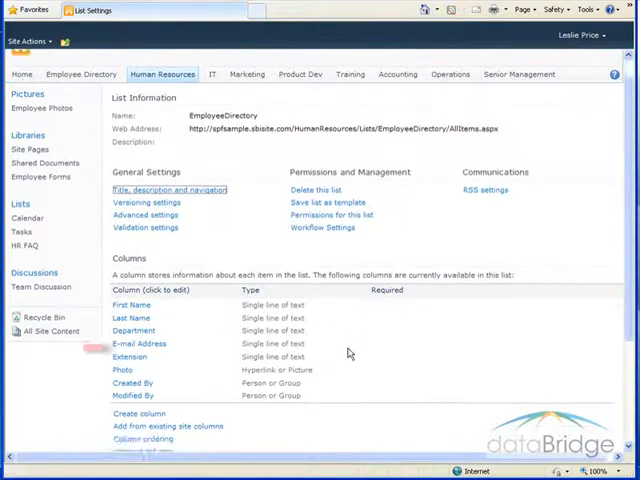
scroll(down, 3)
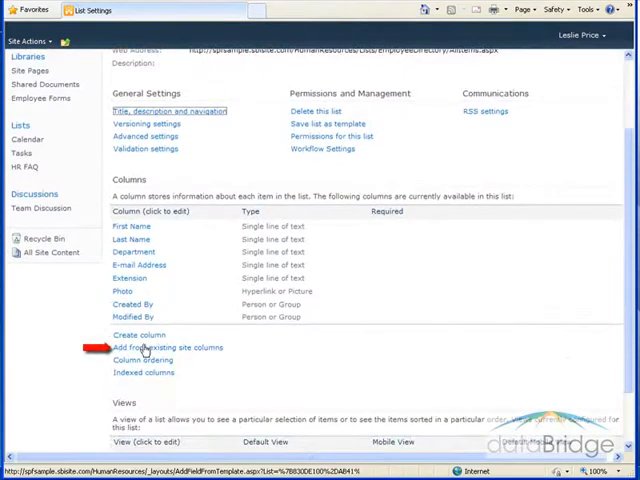
click(164, 347)
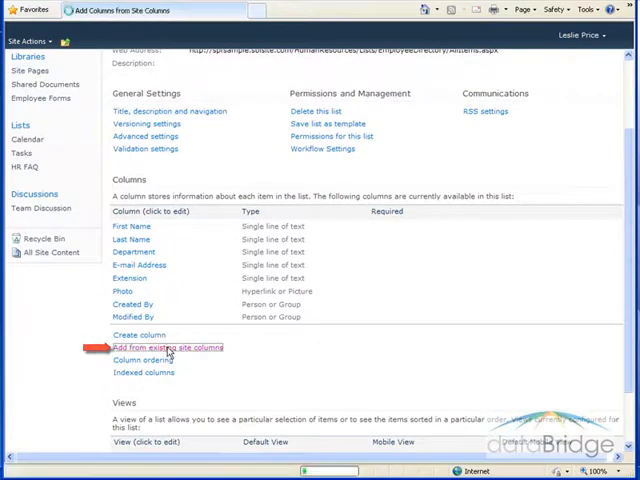
click(163, 347)
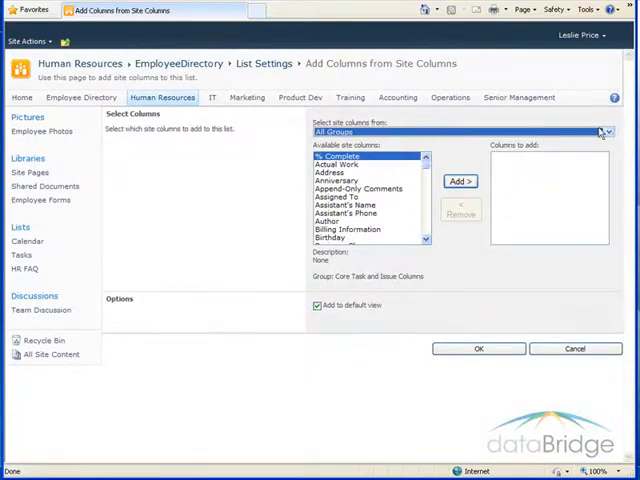
click(602, 131)
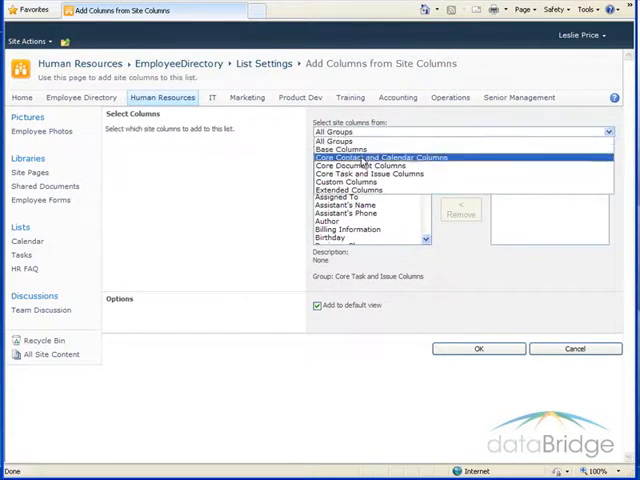
click(347, 182)
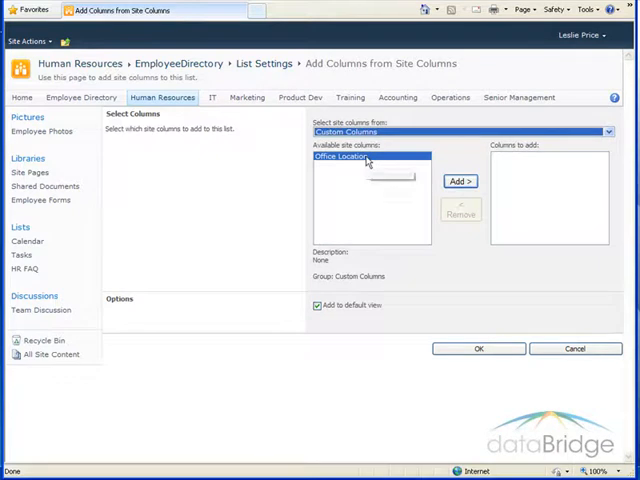
click(461, 181)
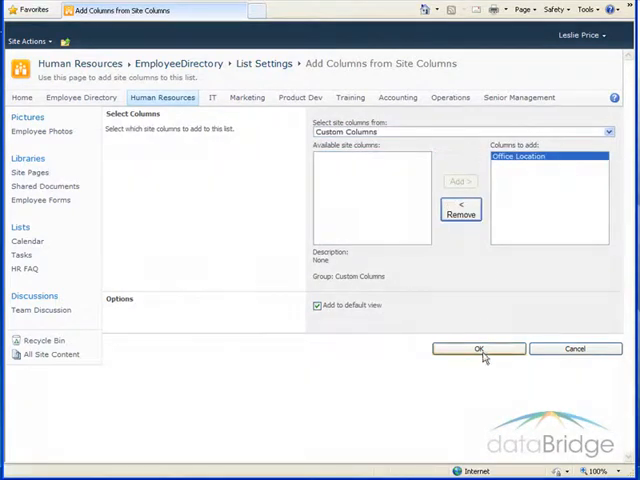
click(478, 348)
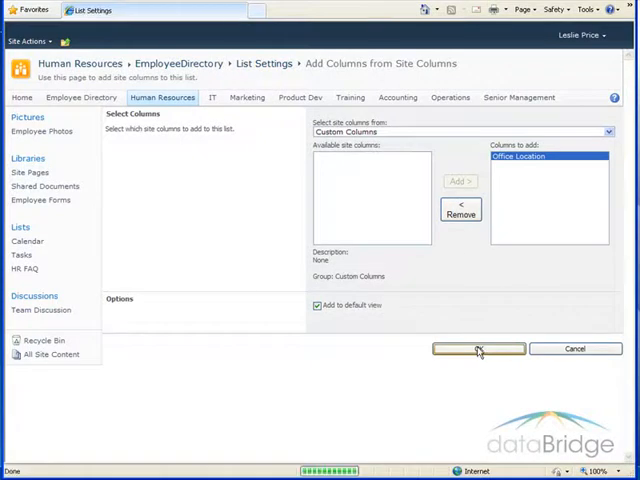
click(478, 349)
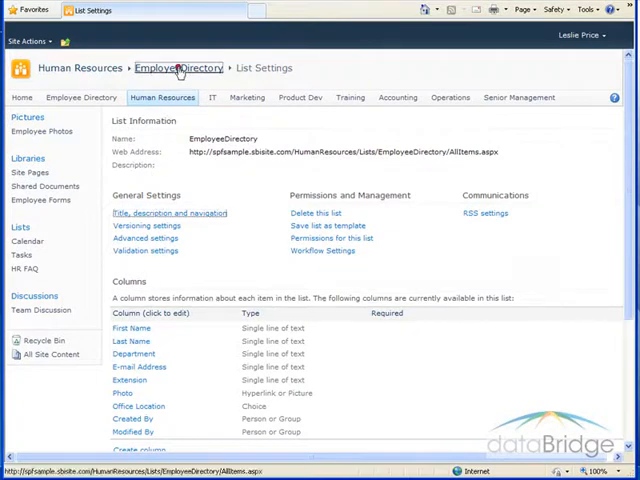
click(177, 68)
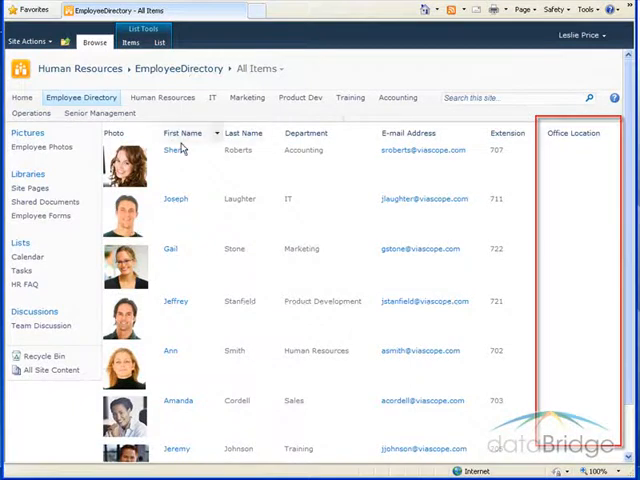
click(210, 150)
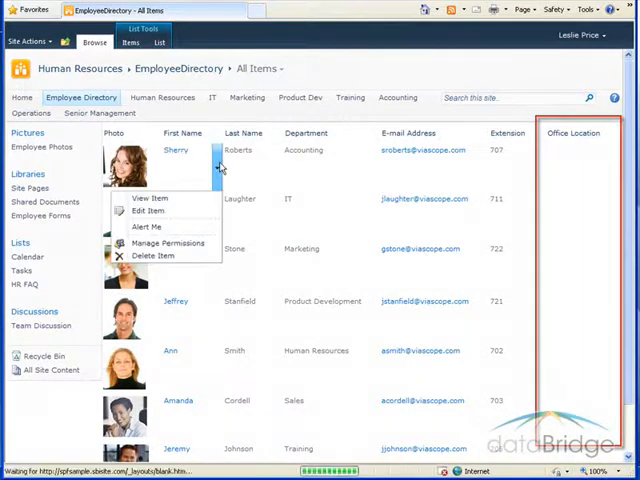
click(148, 211)
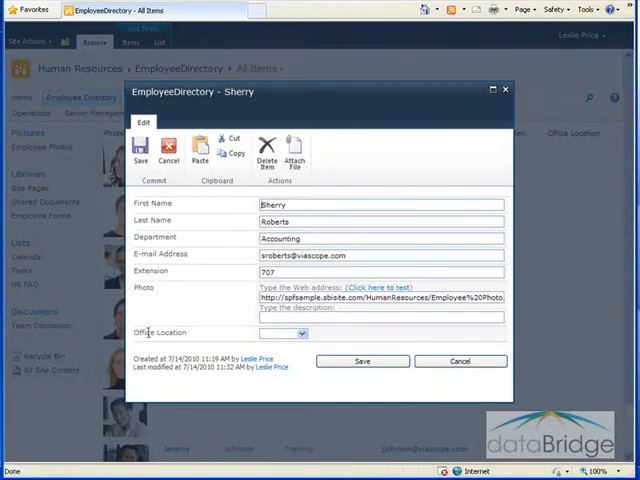
click(301, 332)
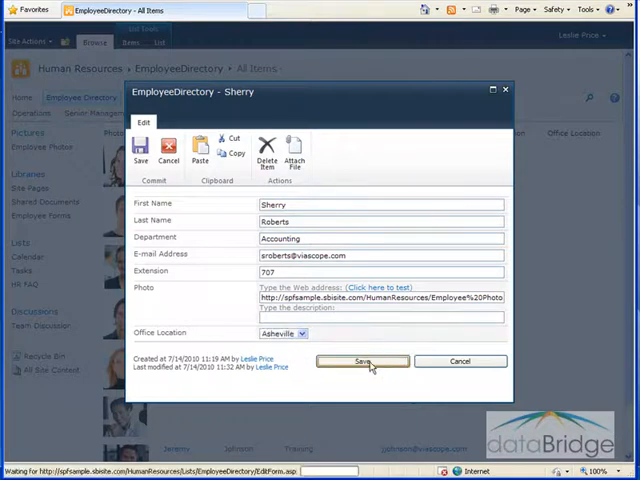
click(362, 361)
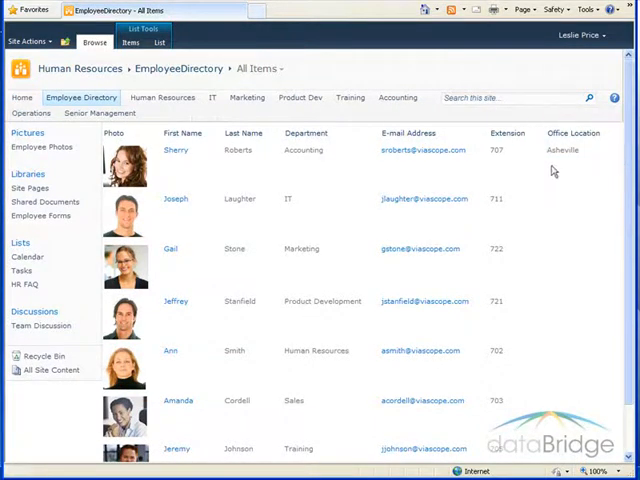
mouse_move(368, 110)
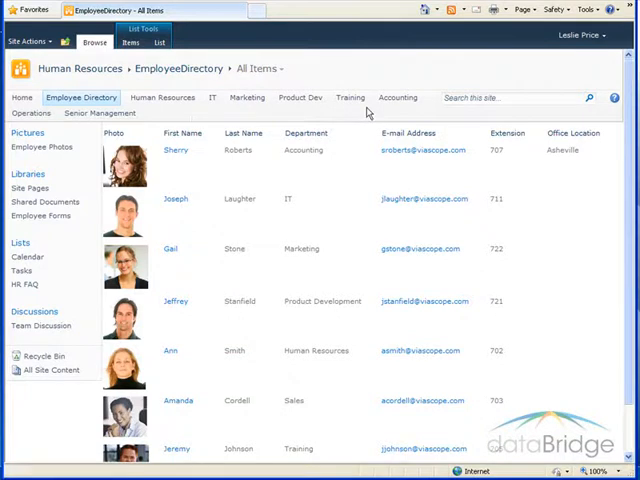
- Go from Home to Site Settings and view the site content types
click(22, 97)
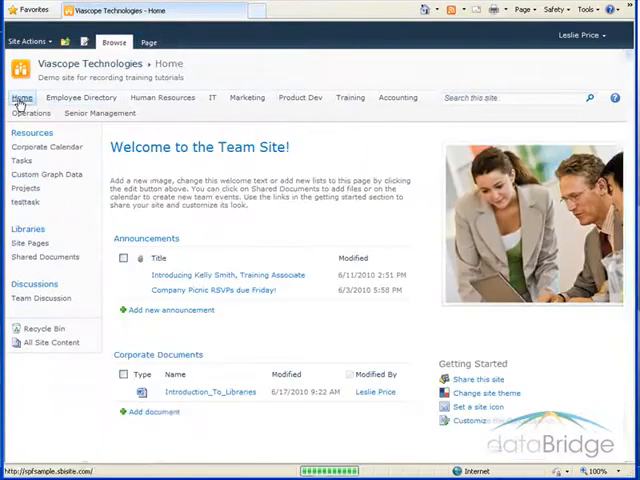
click(32, 41)
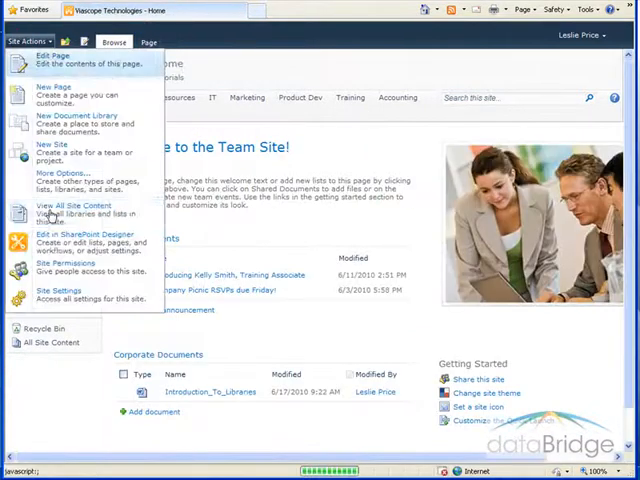
click(55, 291)
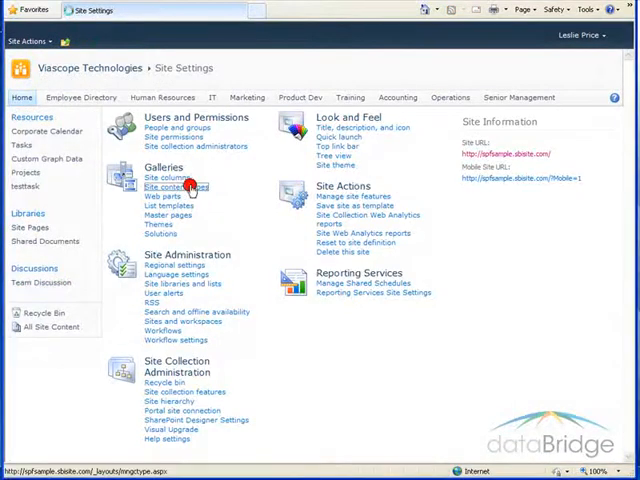
click(174, 187)
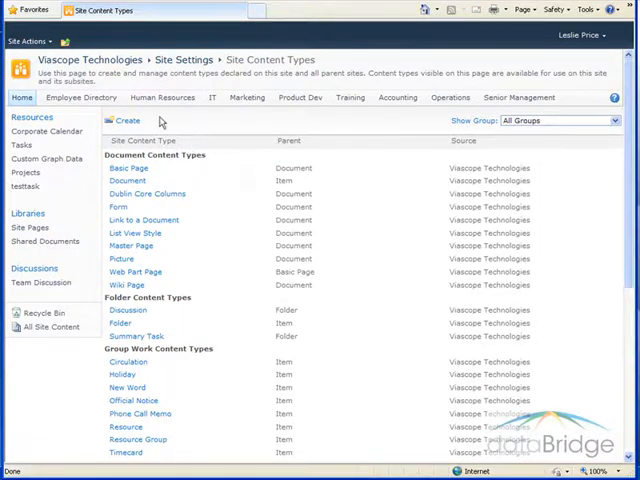
- Return to Site Settings and view the Web Part and List Template galleries
click(183, 59)
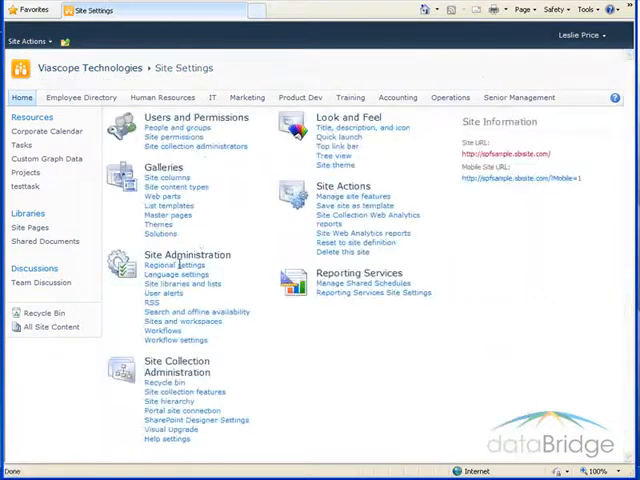
mouse_move(221, 208)
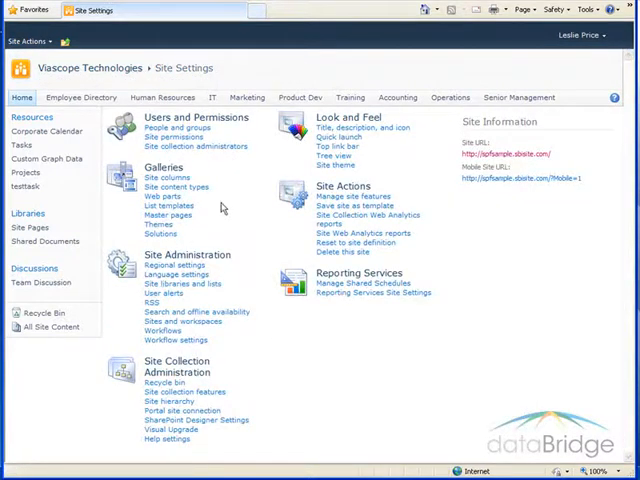
click(159, 197)
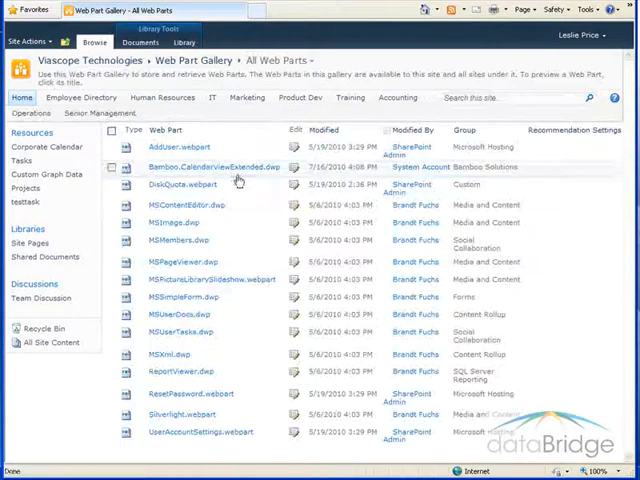
mouse_move(268, 124)
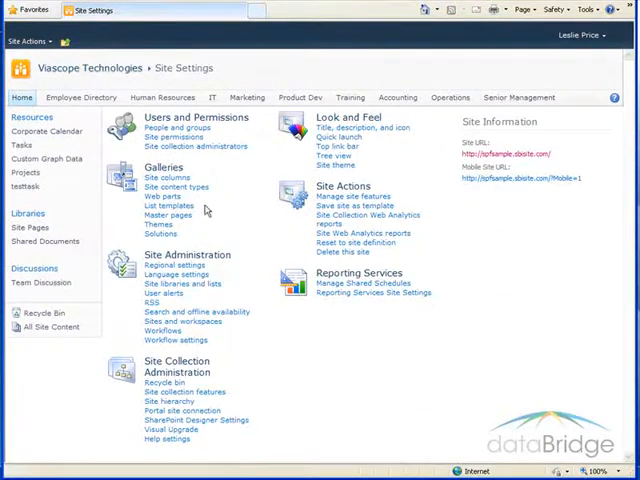
click(166, 206)
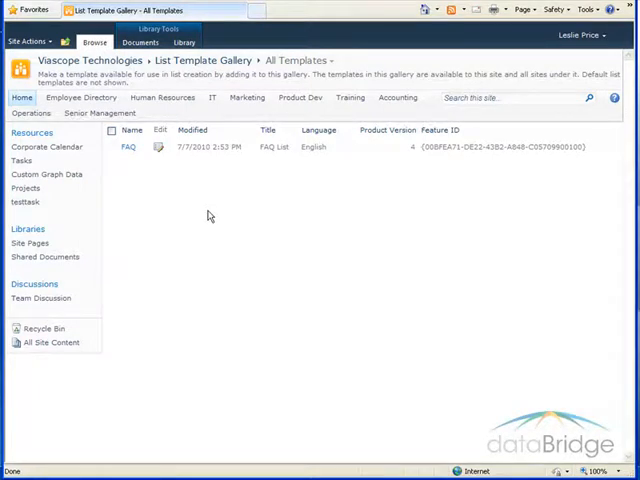
mouse_move(154, 188)
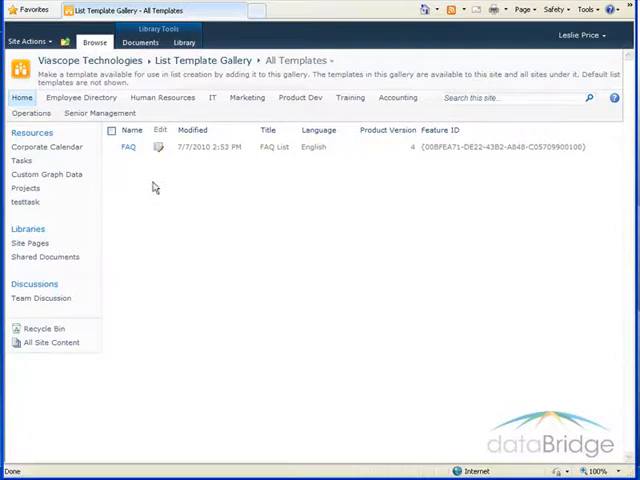
mouse_move(159, 150)
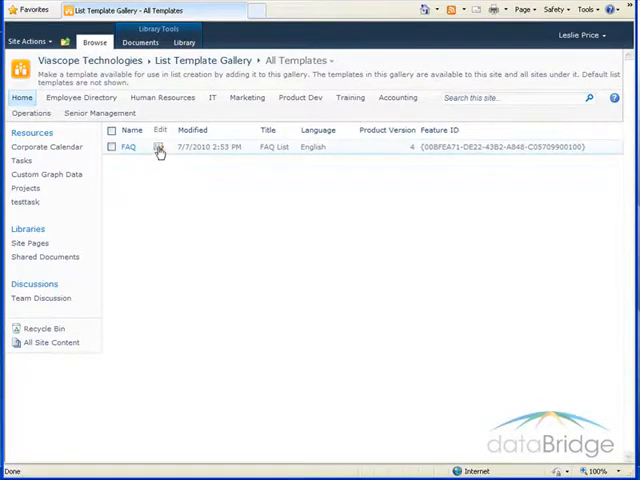
- Open the FAQ template's properties, showing name FAQ and title FAQ List
click(159, 147)
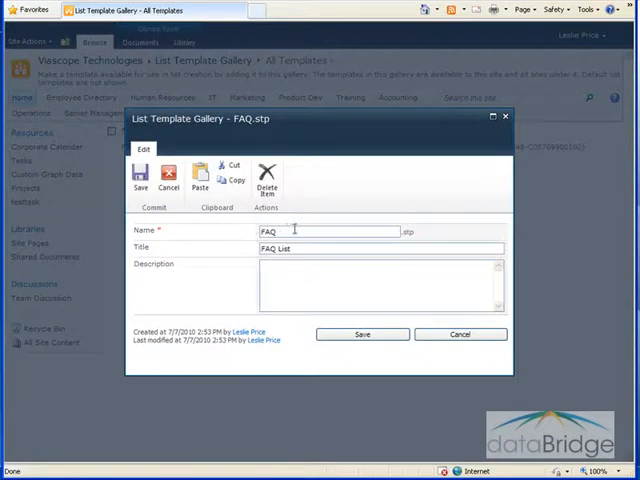
mouse_move(267, 178)
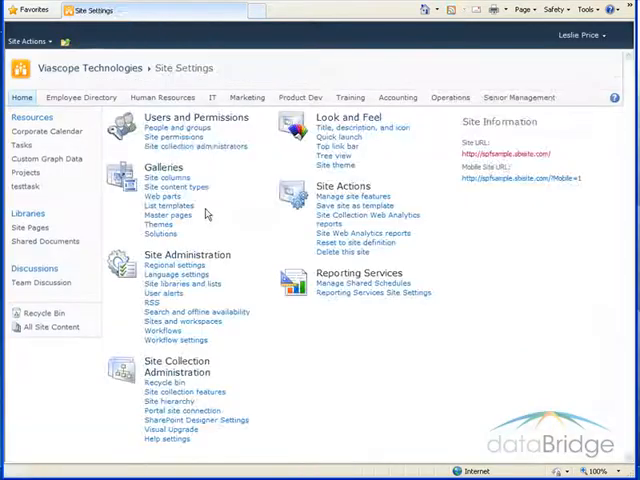
click(167, 214)
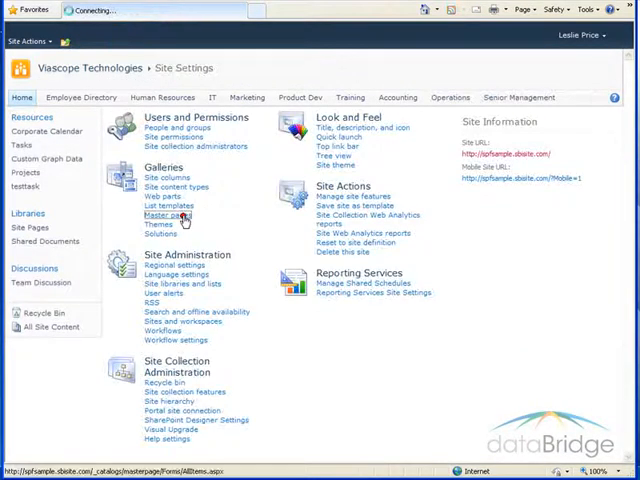
click(168, 214)
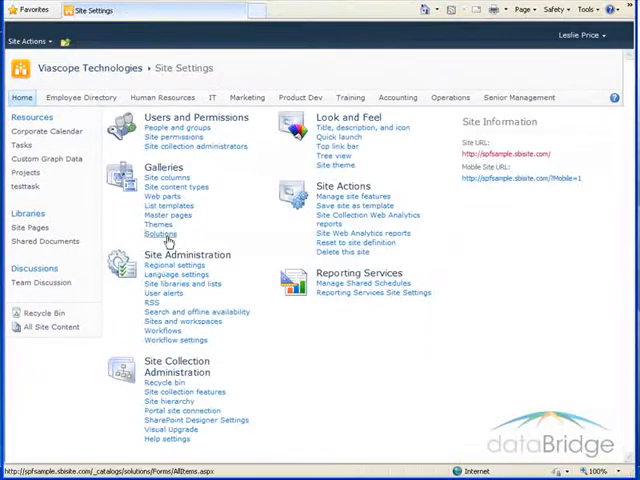
click(160, 234)
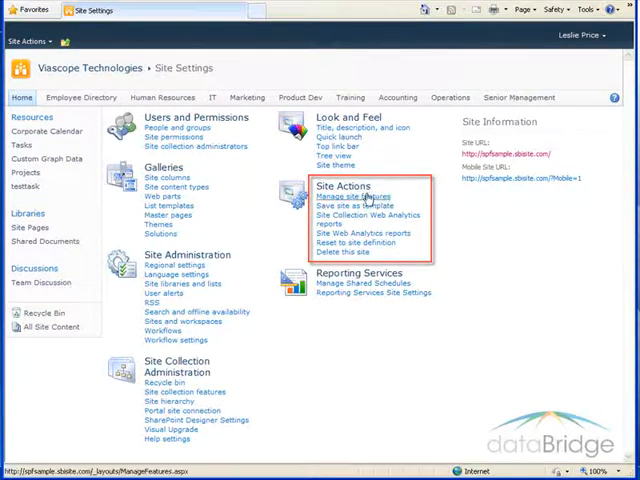
click(348, 196)
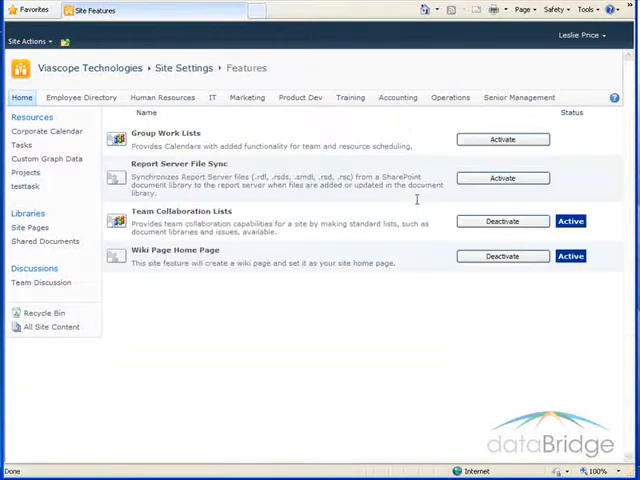
mouse_move(432, 306)
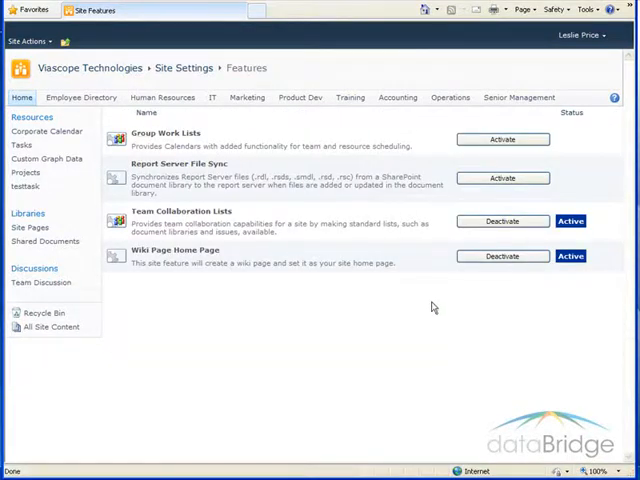
mouse_move(428, 345)
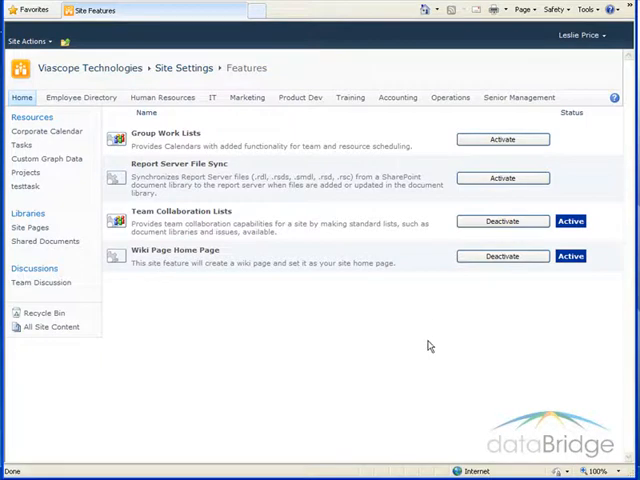
mouse_move(265, 160)
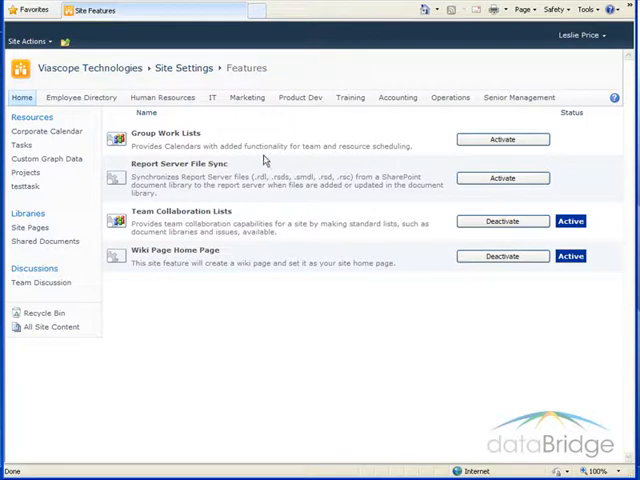
click(183, 68)
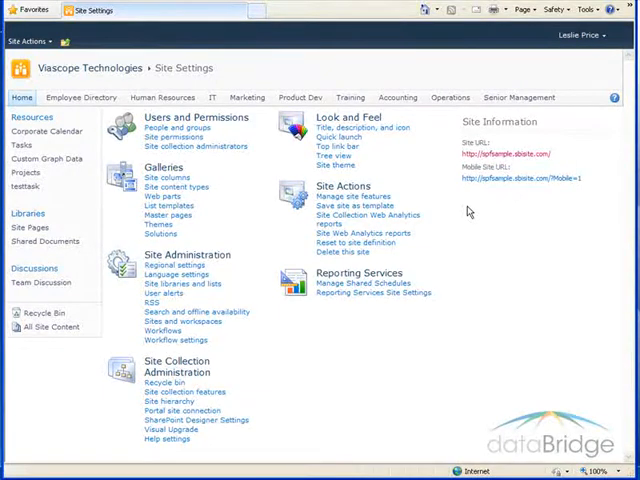
mouse_move(455, 212)
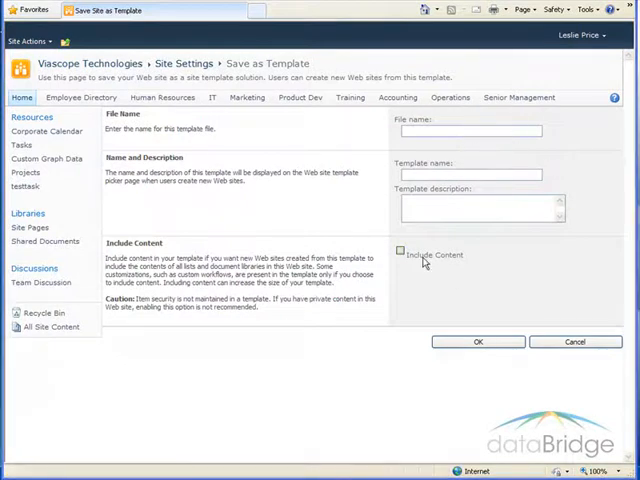
mouse_move(422, 268)
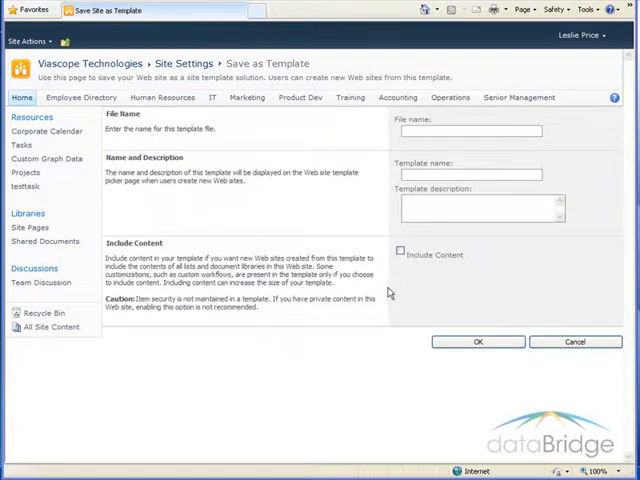
mouse_move(562, 267)
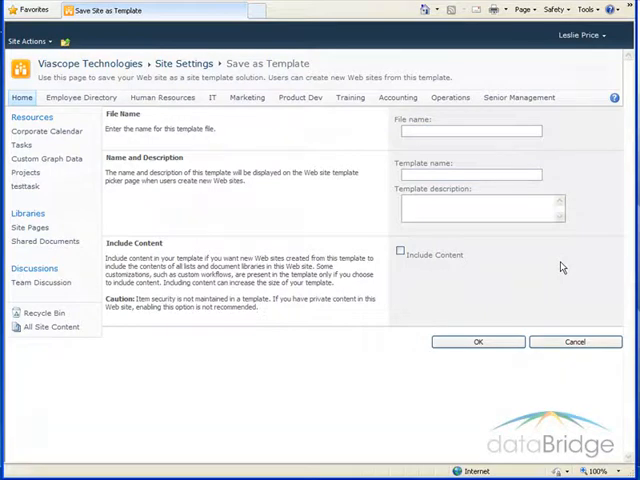
click(576, 342)
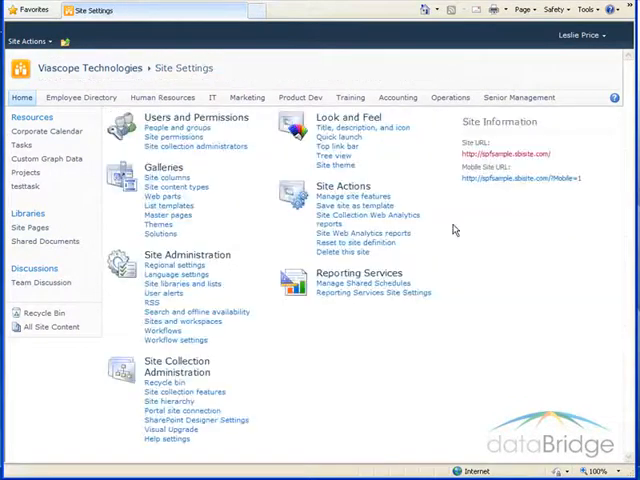
mouse_move(400, 215)
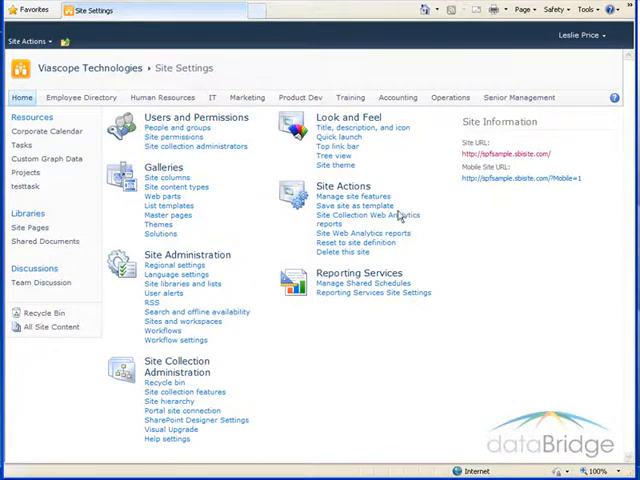
mouse_move(358, 215)
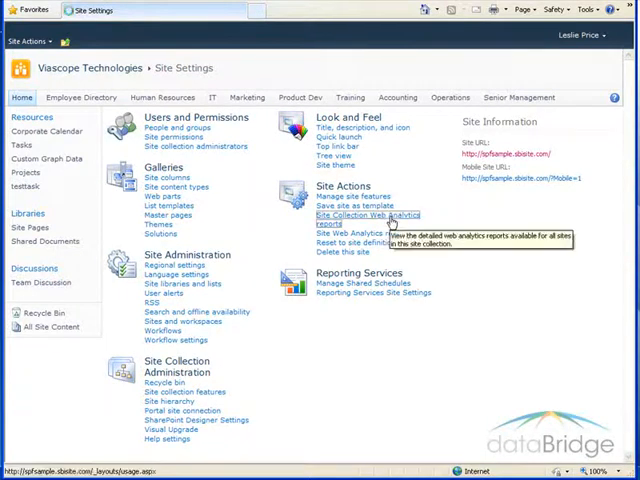
click(366, 215)
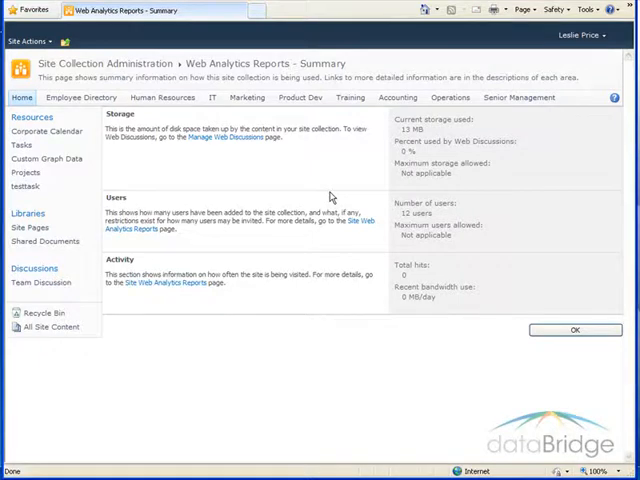
click(575, 330)
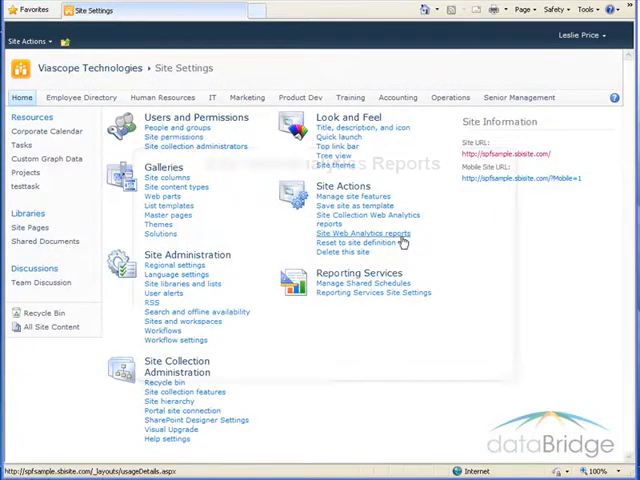
- Open the Site Web Analytics reports on Number of Page Views, which has no data
click(361, 232)
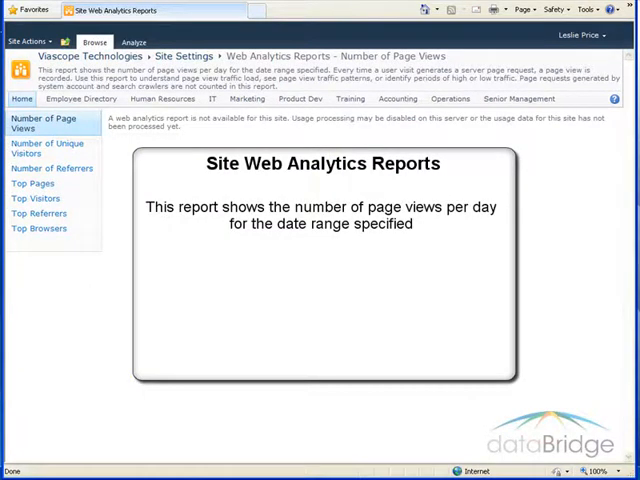
mouse_move(528, 252)
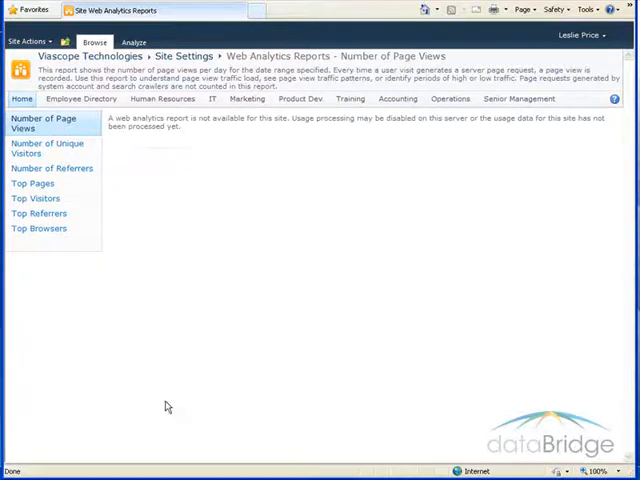
mouse_move(145, 170)
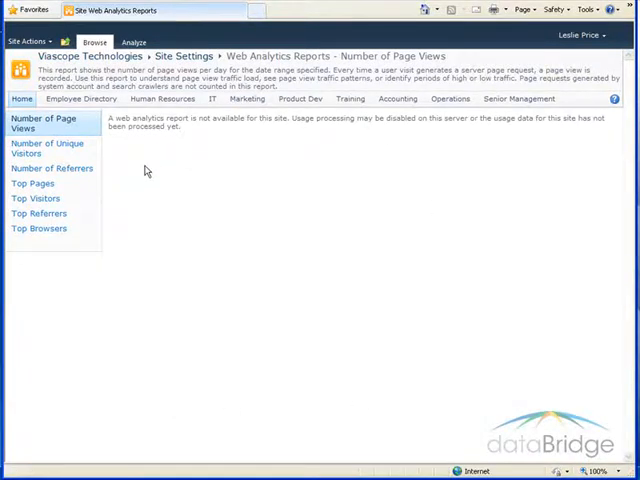
- Return to Site Settings using the breadcrumb link
click(184, 56)
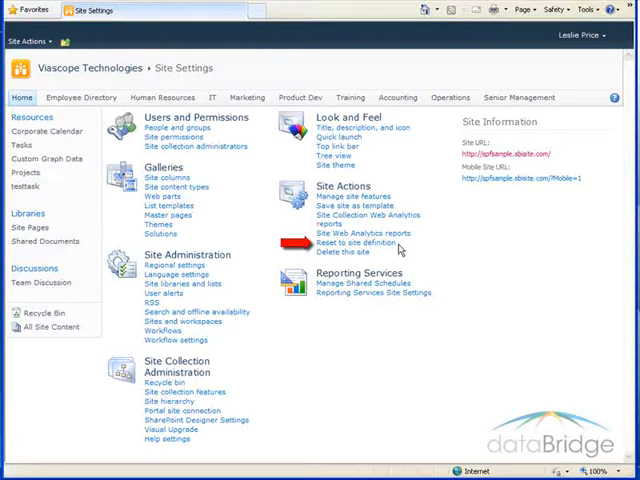
mouse_move(349, 251)
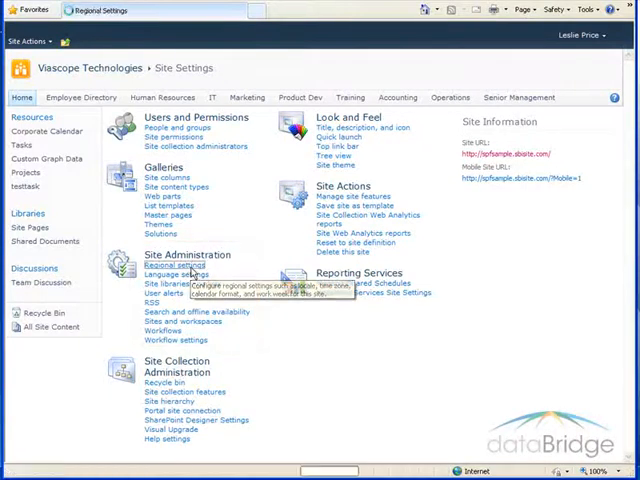
- View the site's Regional Settings page, cancel without changes, and return to Site Settings
click(172, 264)
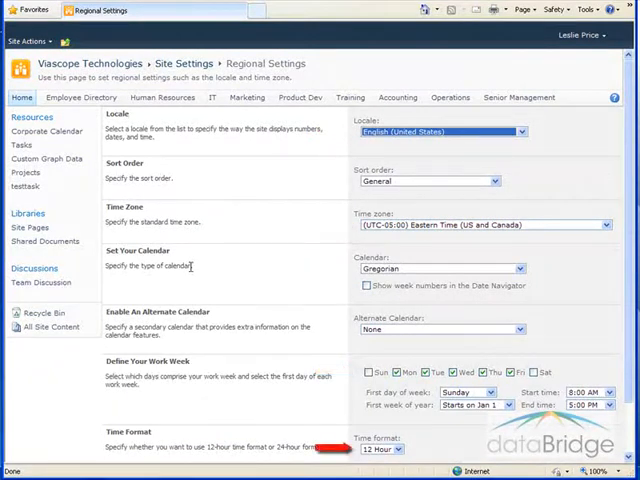
mouse_move(258, 303)
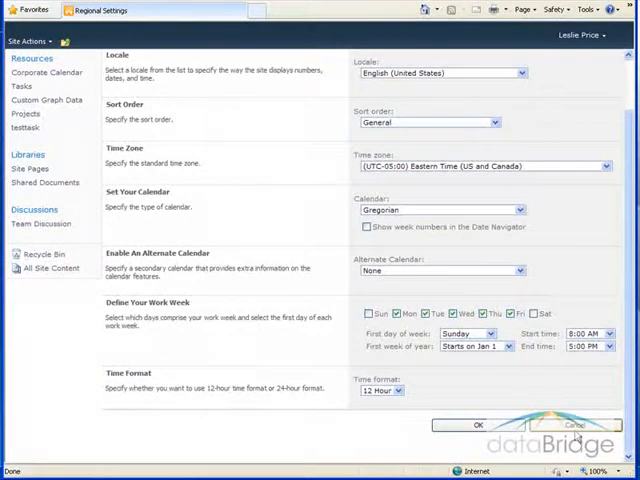
click(477, 424)
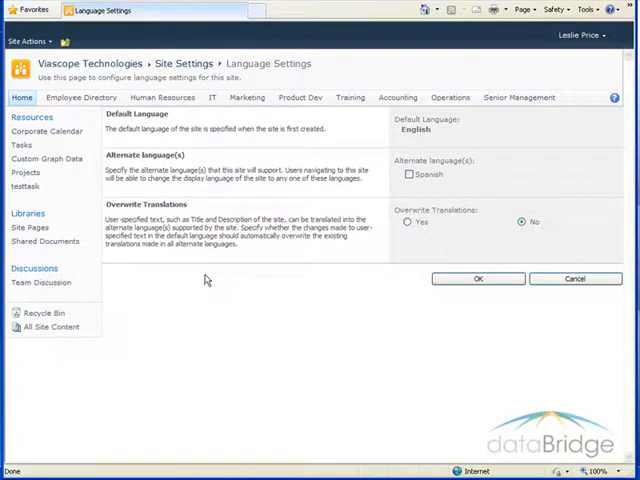
mouse_move(576, 278)
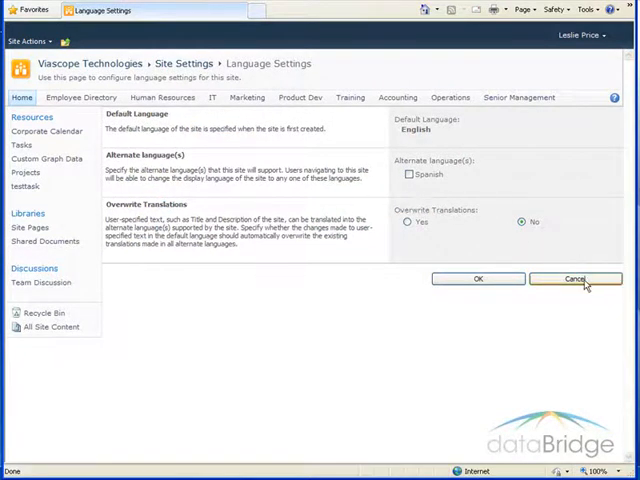
click(575, 279)
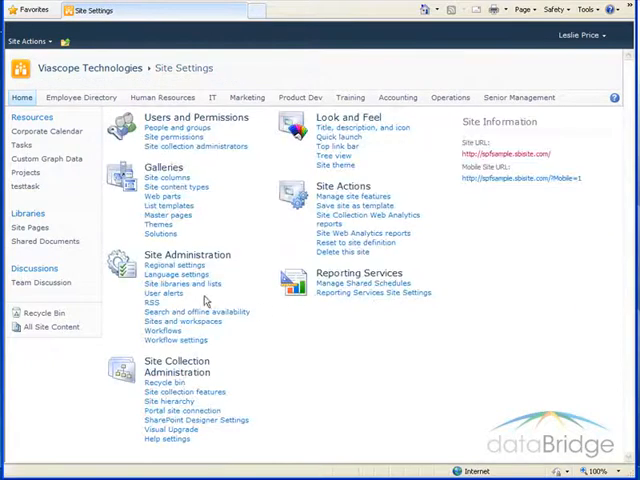
click(173, 283)
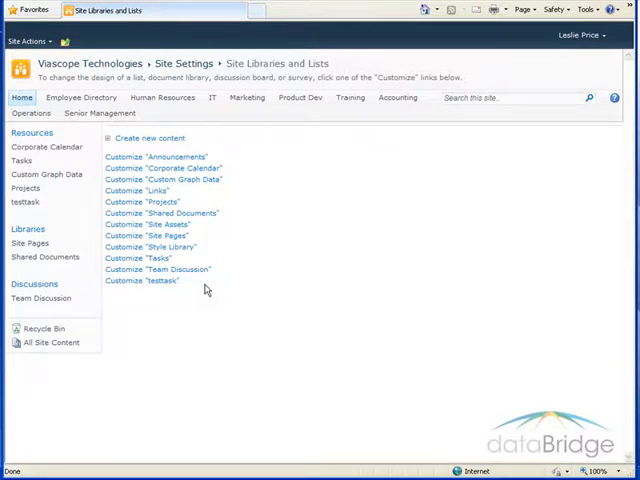
mouse_move(165, 213)
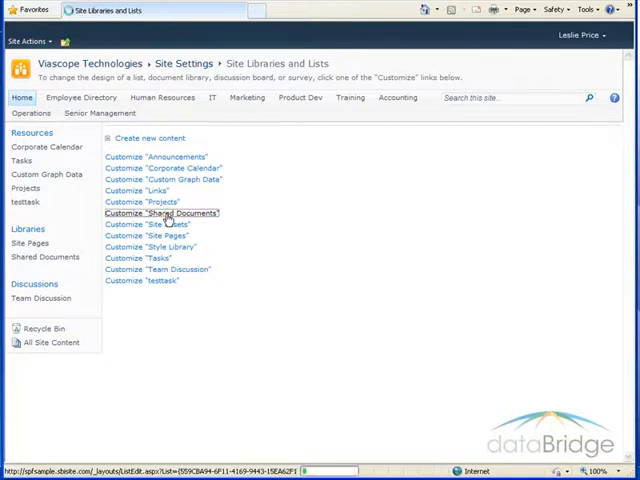
click(162, 213)
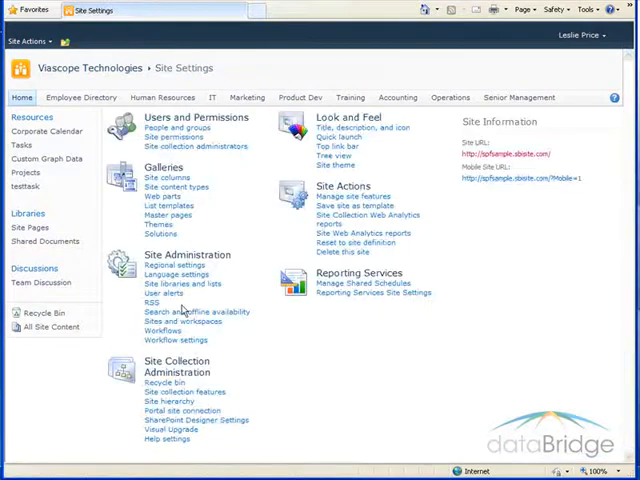
mouse_move(164, 293)
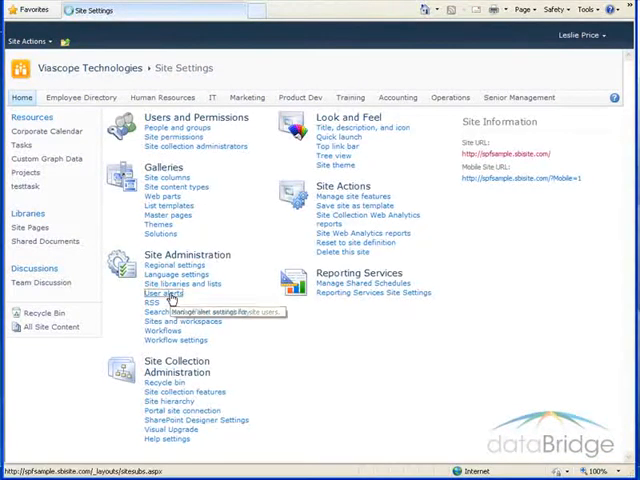
click(145, 303)
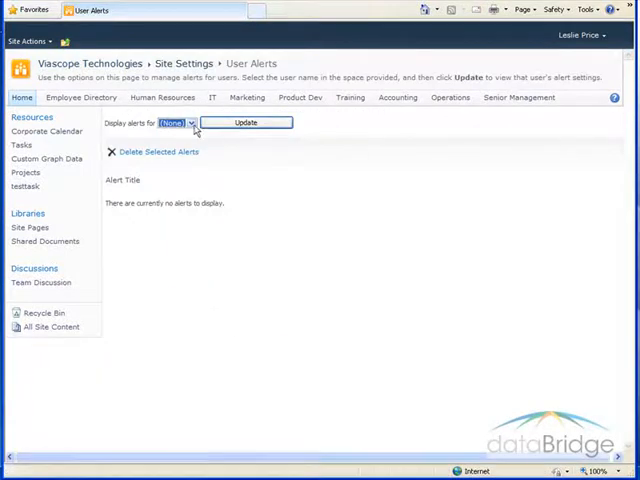
click(177, 122)
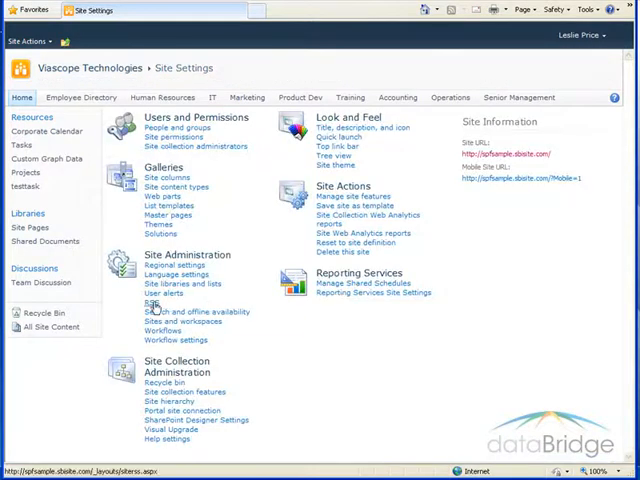
click(152, 302)
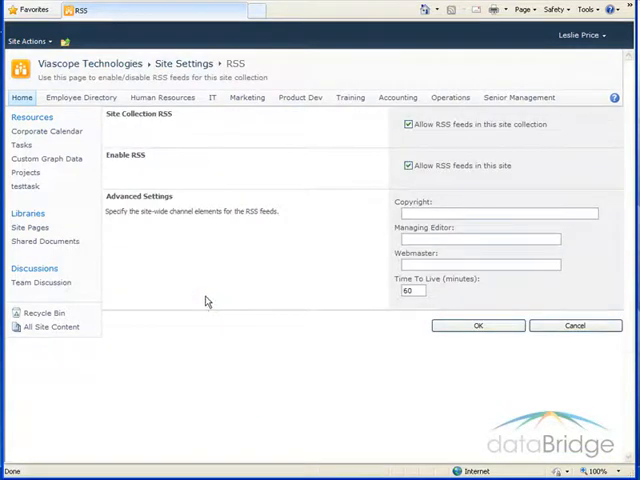
mouse_move(353, 344)
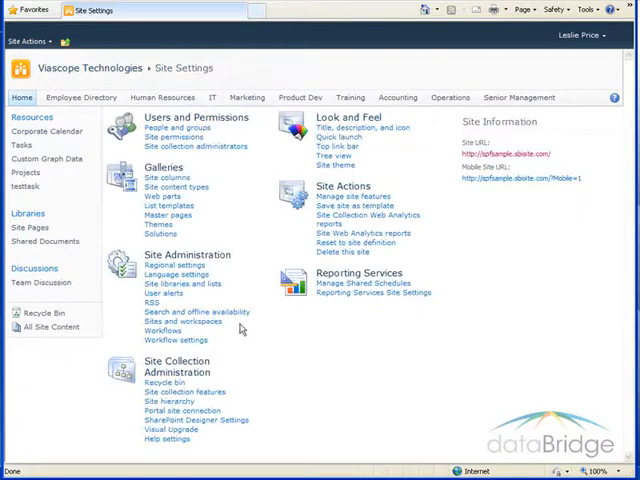
click(187, 310)
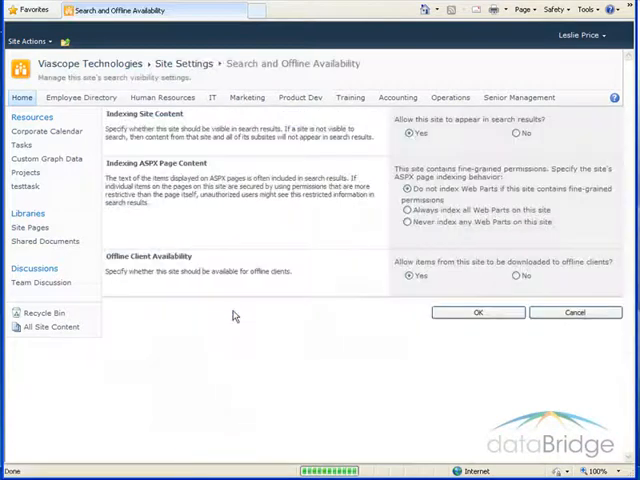
mouse_move(294, 414)
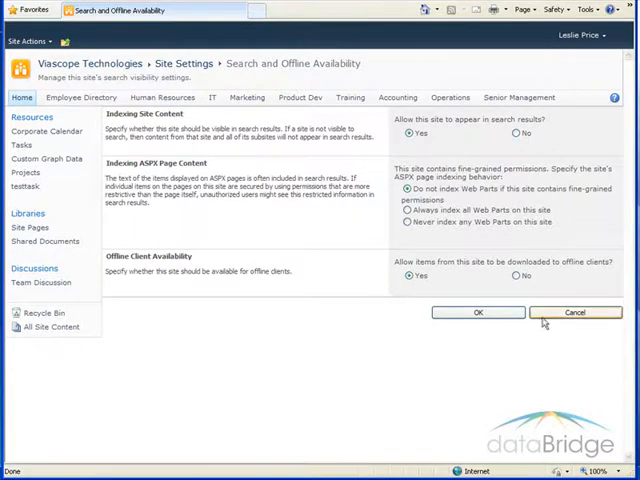
click(576, 312)
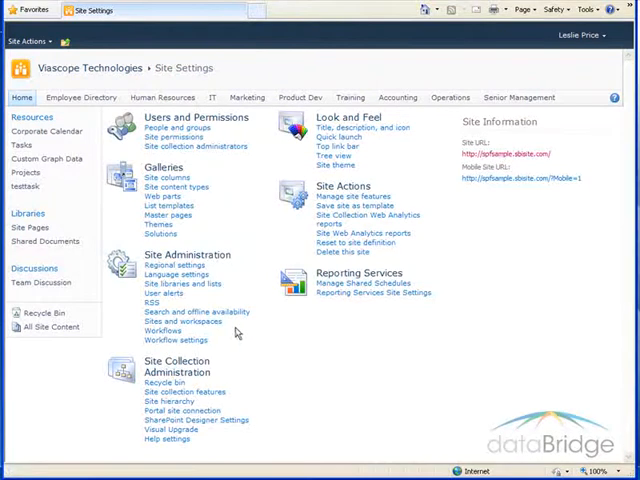
click(184, 321)
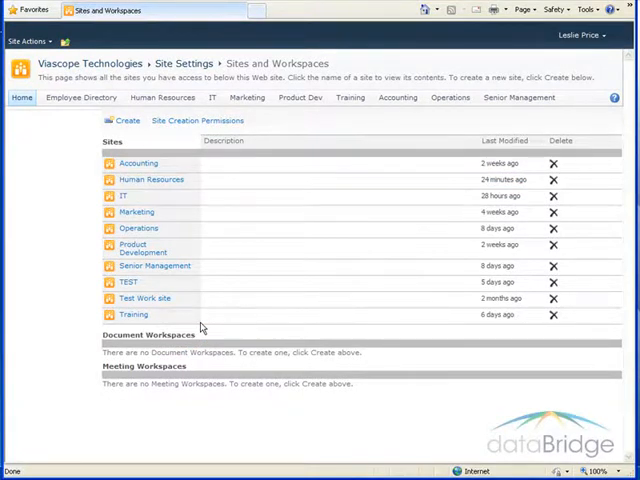
mouse_move(130, 130)
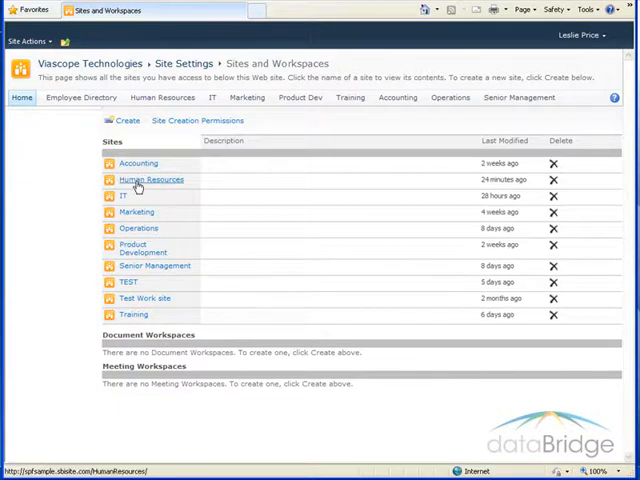
click(150, 179)
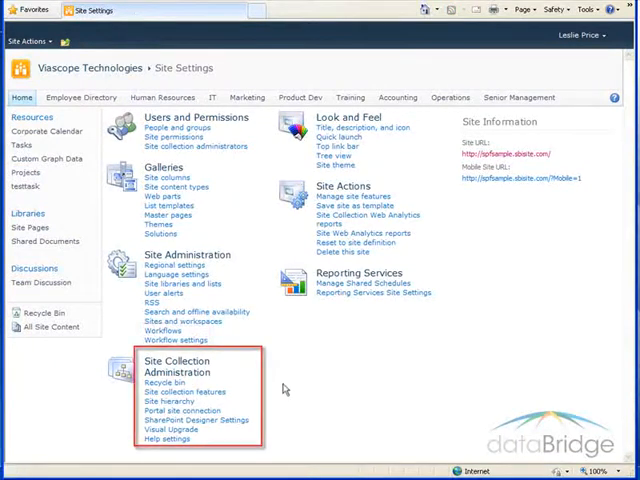
mouse_move(242, 378)
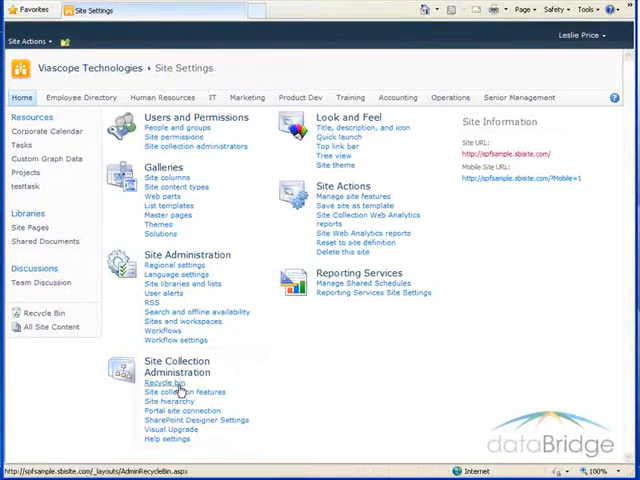
click(166, 382)
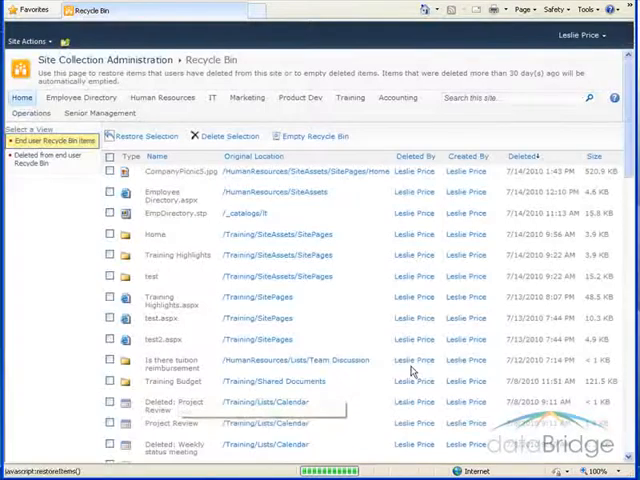
mouse_move(388, 340)
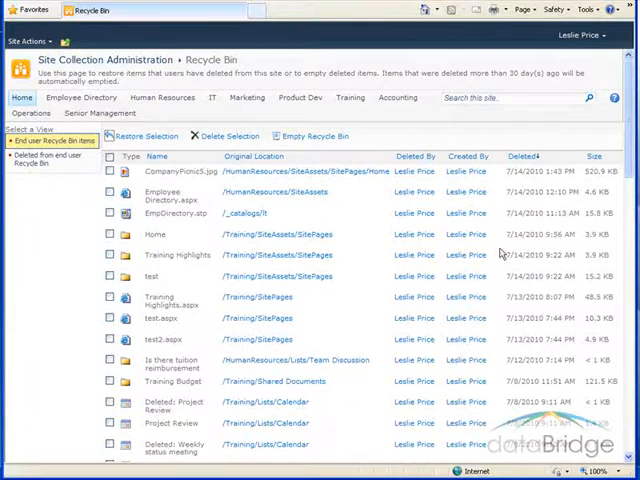
mouse_move(67, 230)
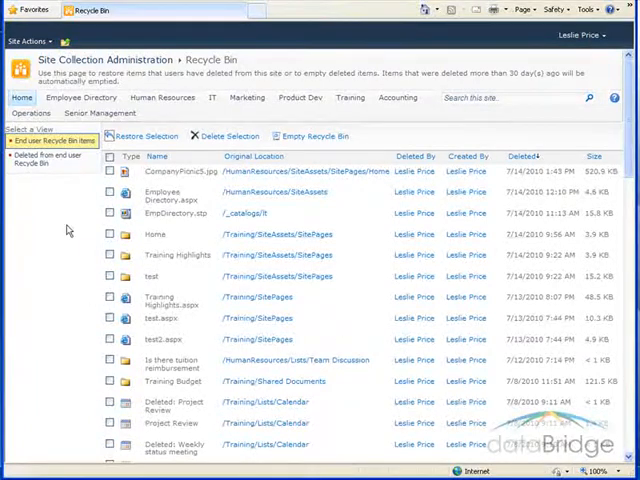
mouse_move(247, 252)
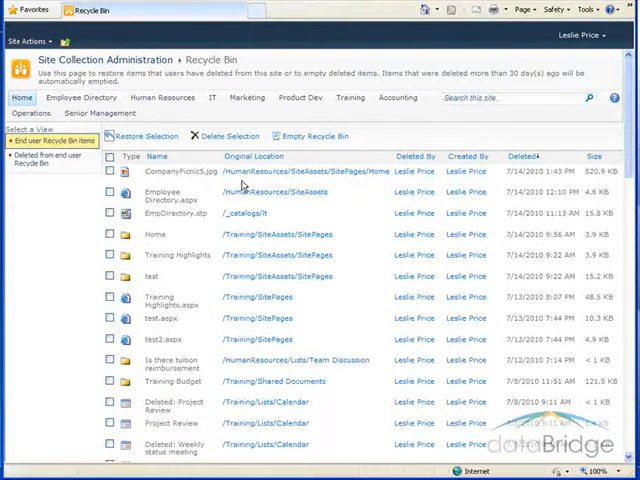
mouse_move(239, 362)
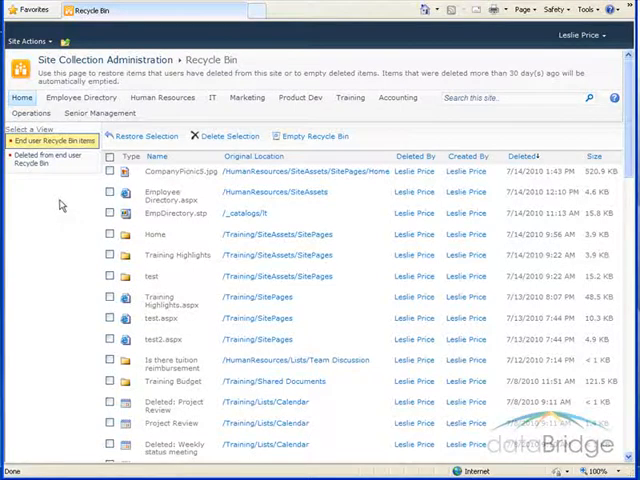
mouse_move(25, 175)
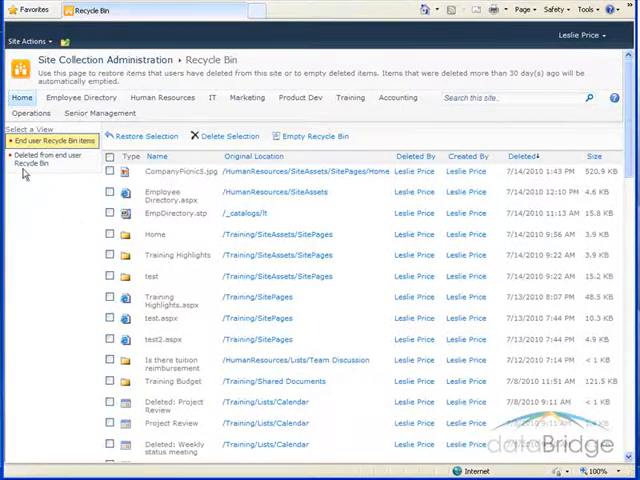
click(50, 157)
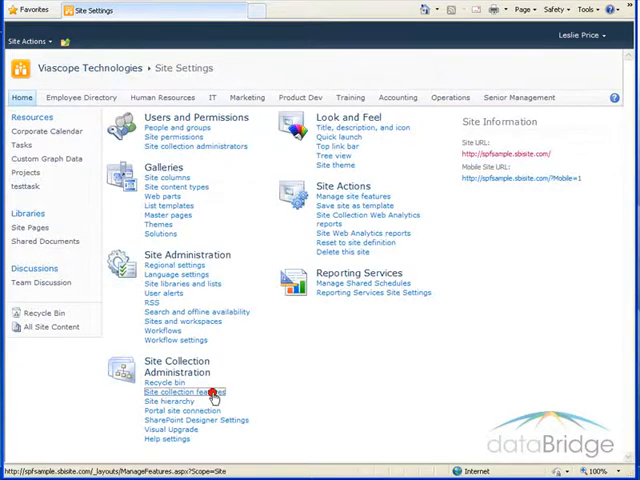
click(181, 392)
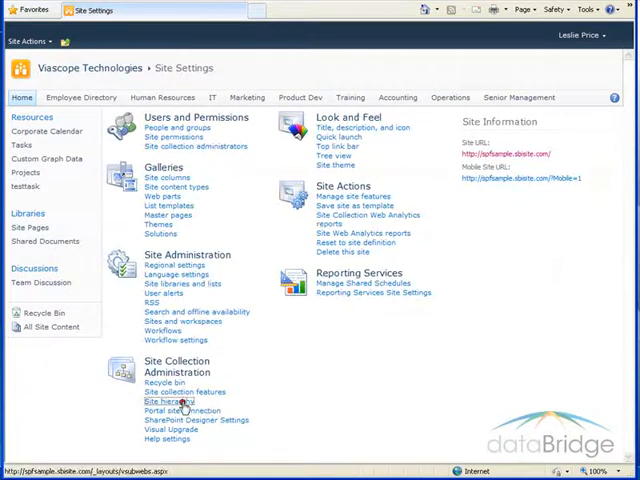
click(172, 401)
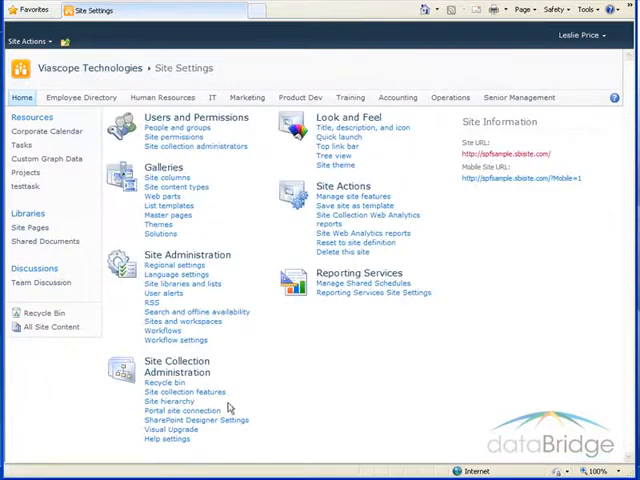
- View Portal Site Connection and cancel unchanged, then bring up the Help Settings collections page
click(177, 410)
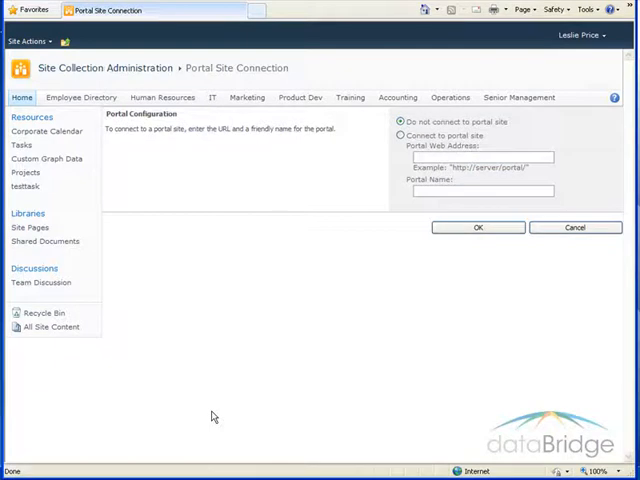
mouse_move(395, 283)
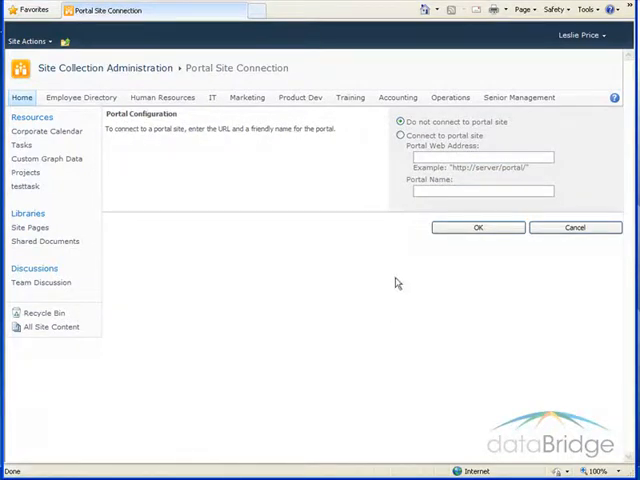
click(576, 227)
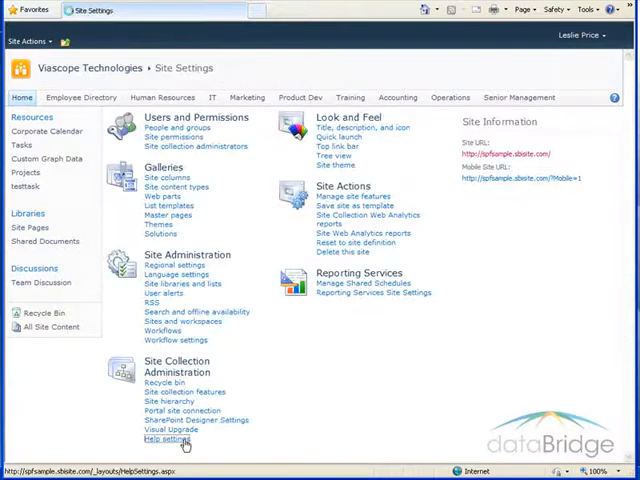
click(166, 439)
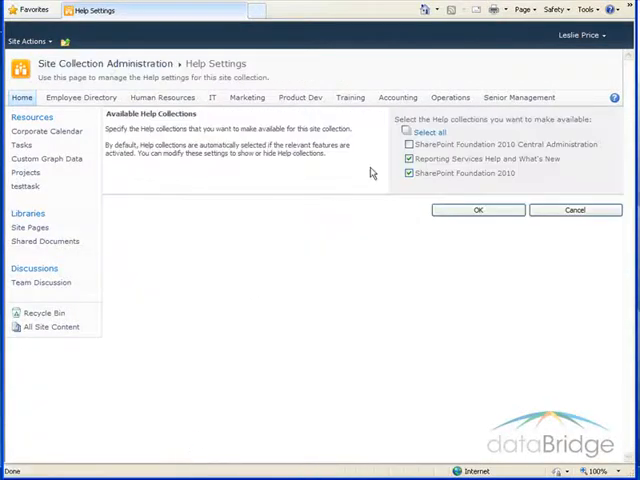